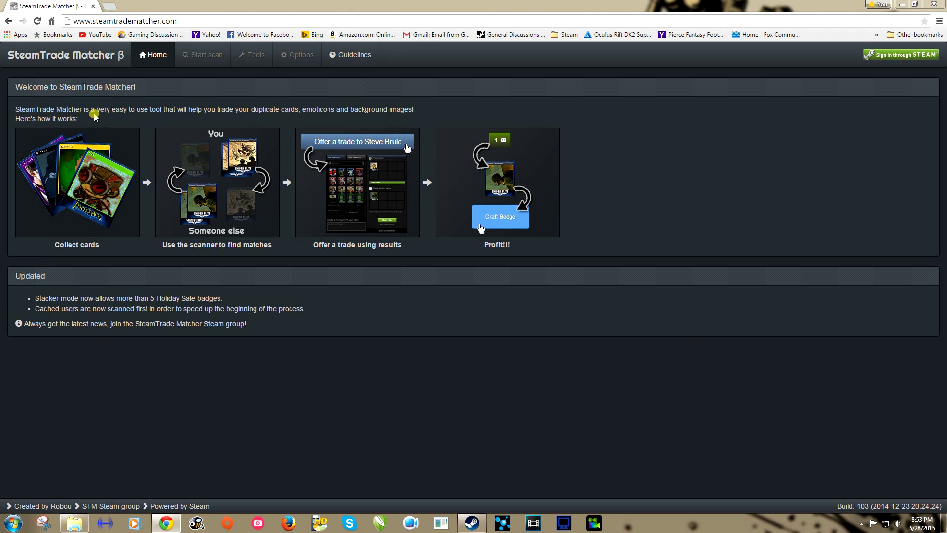
mouse_move(80, 65)
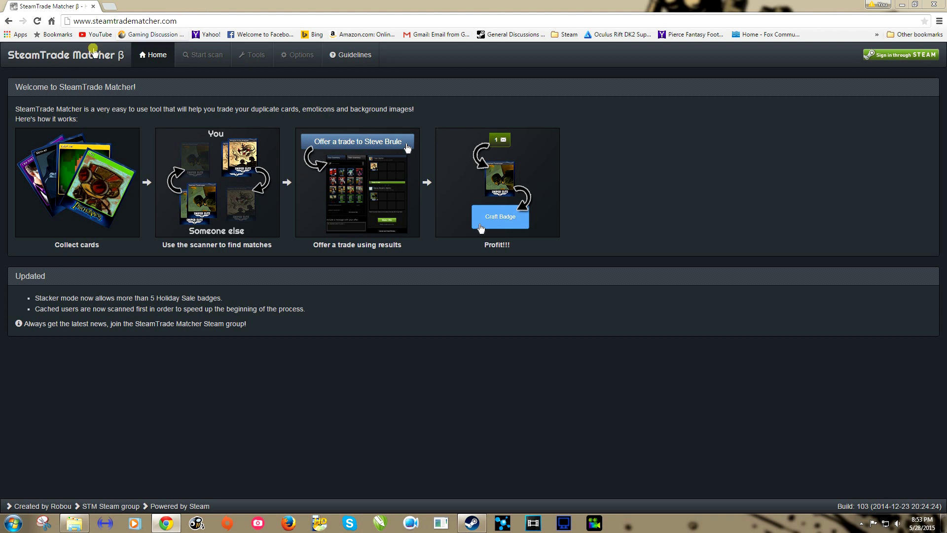
mouse_move(891, 58)
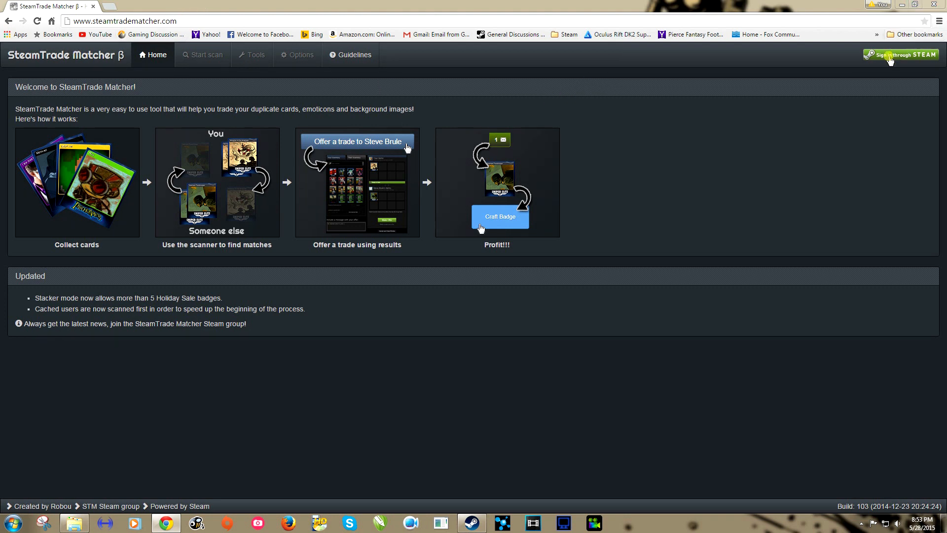
Sign in to SteamTrade Matcher through the Steam OpenID page with your account
click(892, 57)
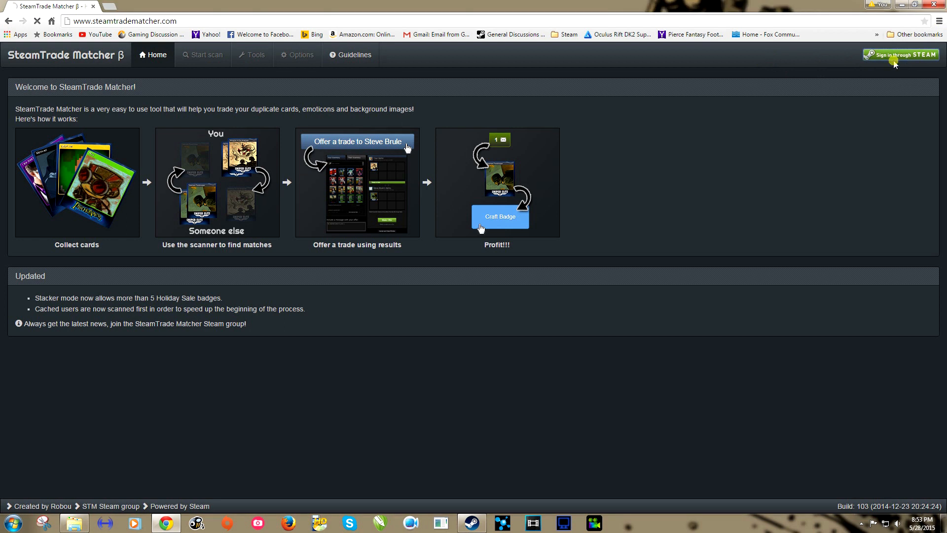
click(901, 55)
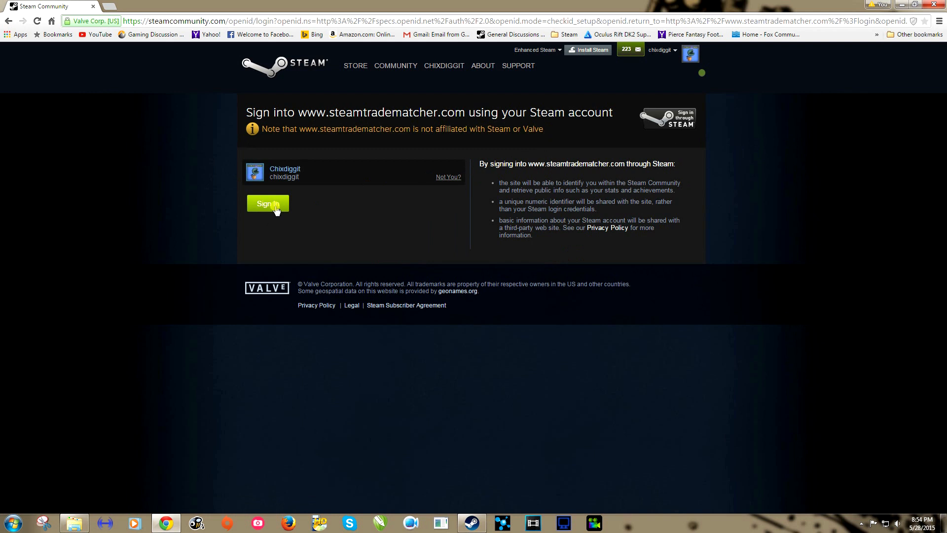
click(267, 204)
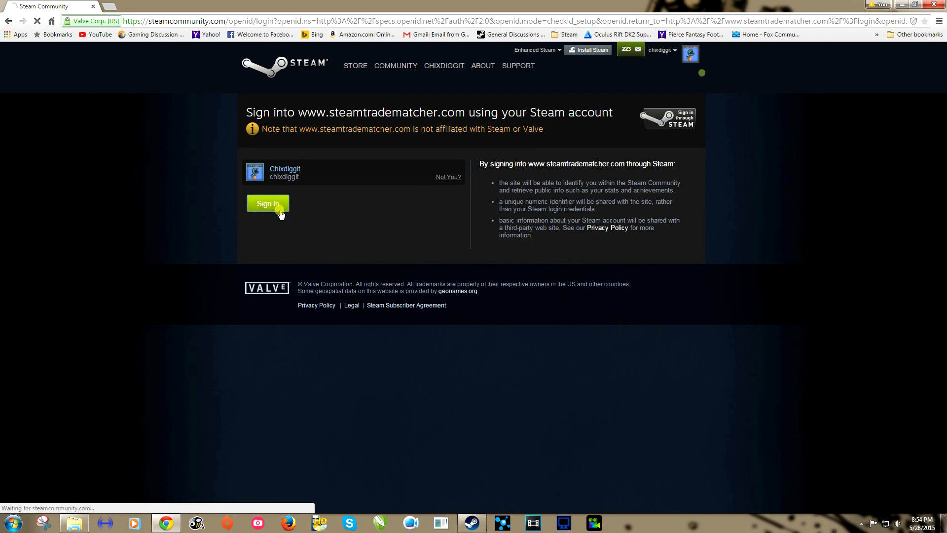
click(267, 204)
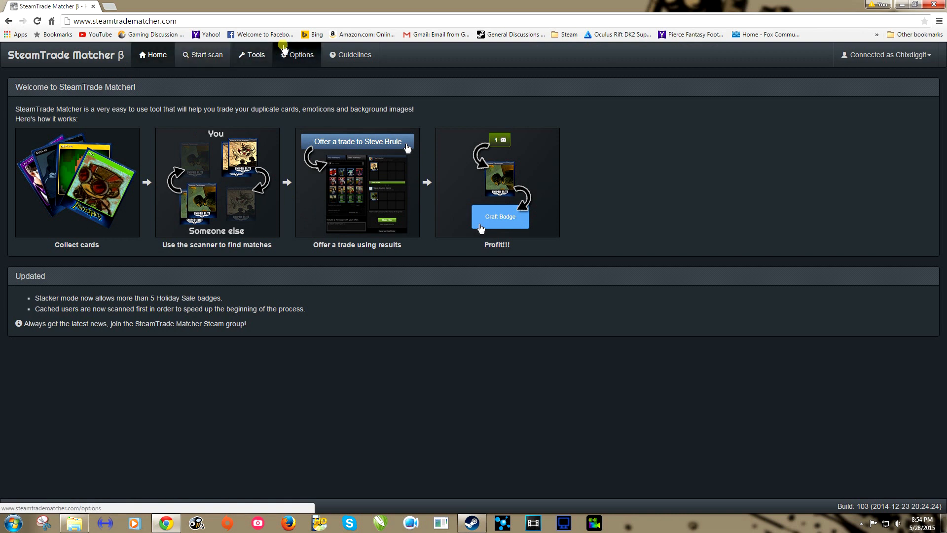
Open SteamTrade Matcher's Options page with the scanner mode descriptions
click(297, 55)
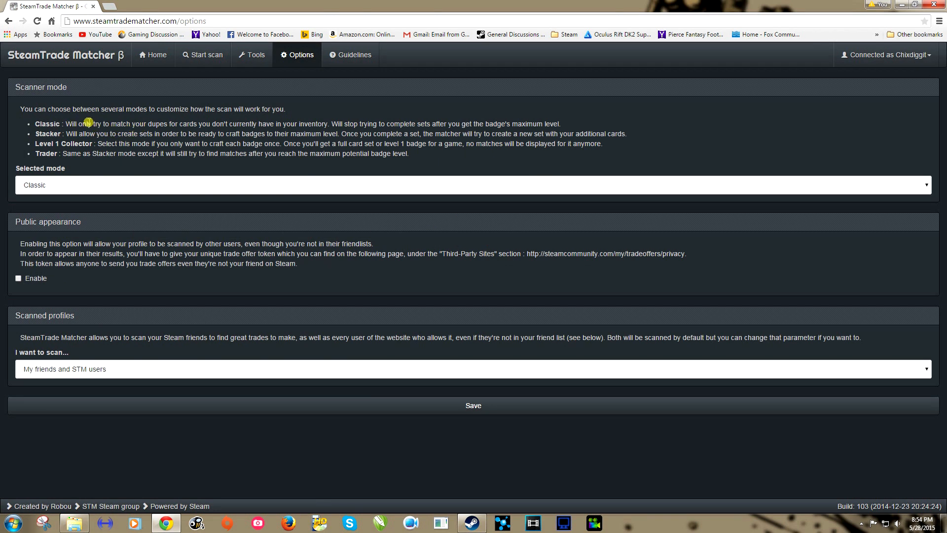
mouse_move(90, 124)
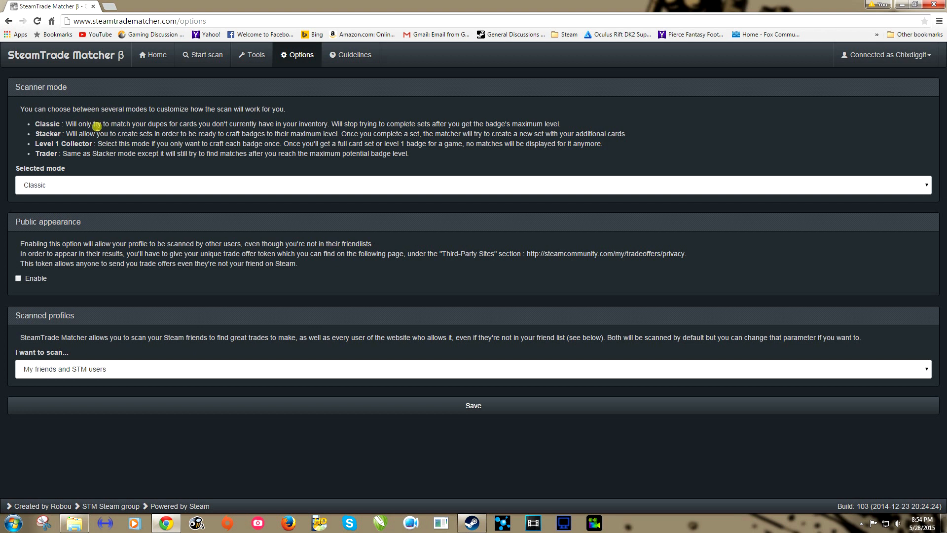
mouse_move(101, 123)
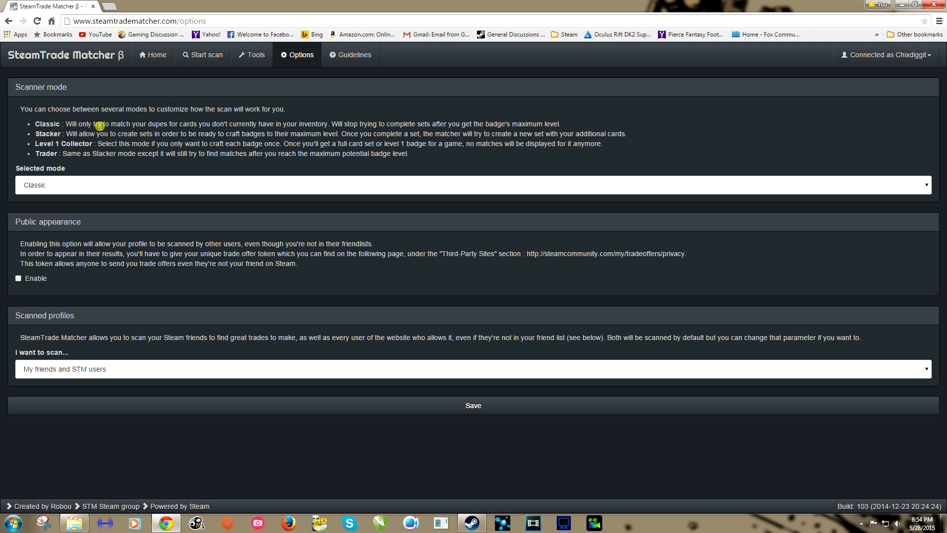
mouse_move(93, 132)
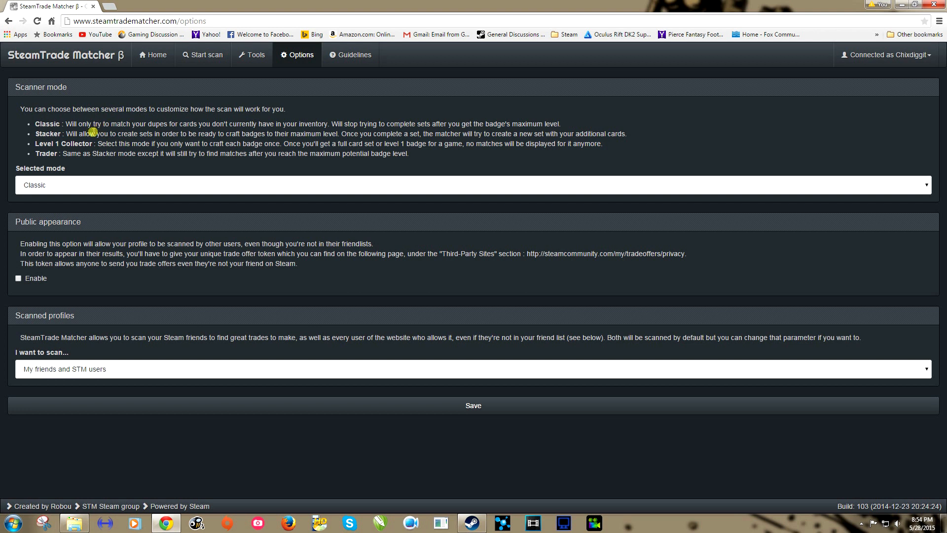
mouse_move(76, 134)
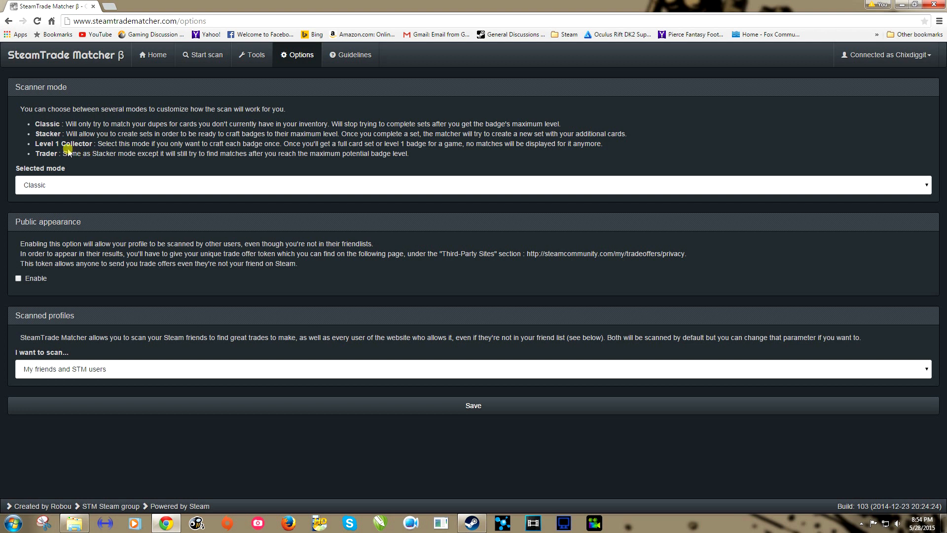
mouse_move(103, 152)
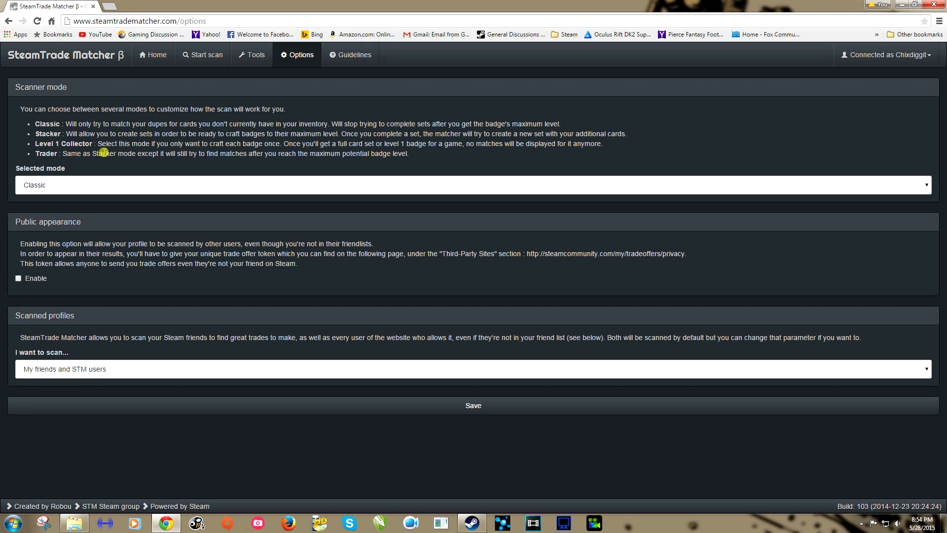
mouse_move(78, 134)
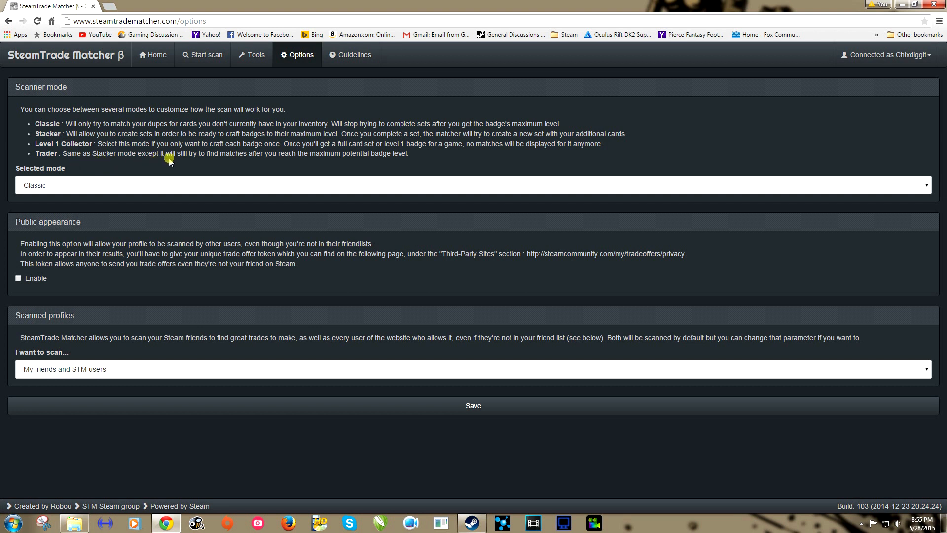
mouse_move(340, 163)
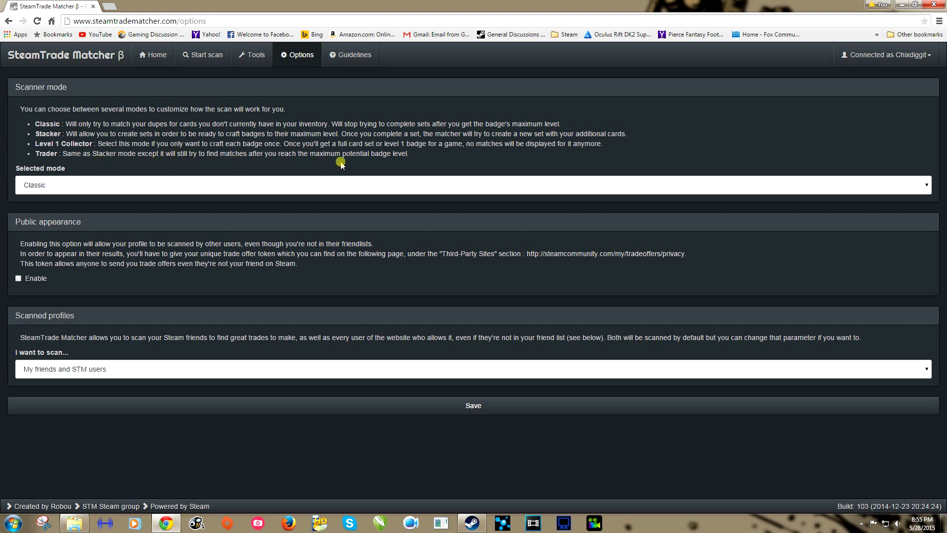
mouse_move(143, 151)
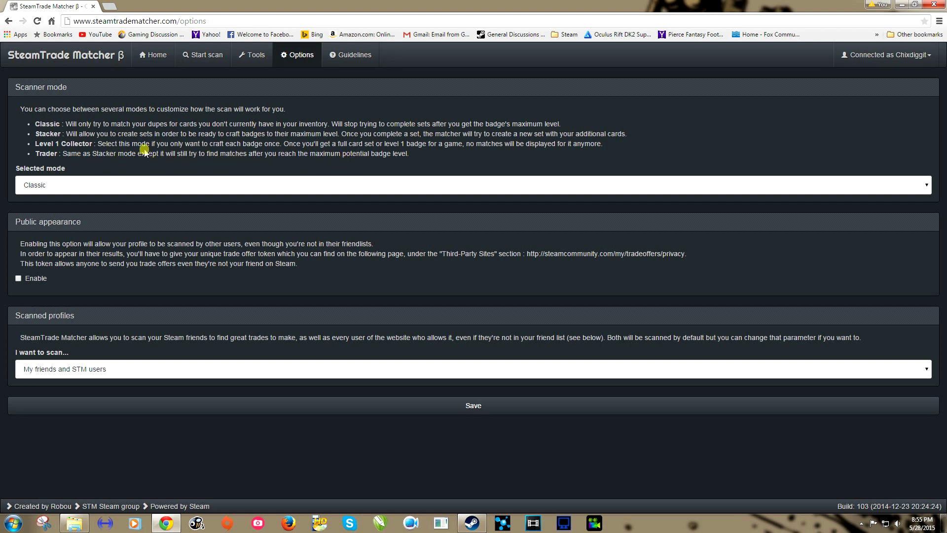
mouse_move(291, 150)
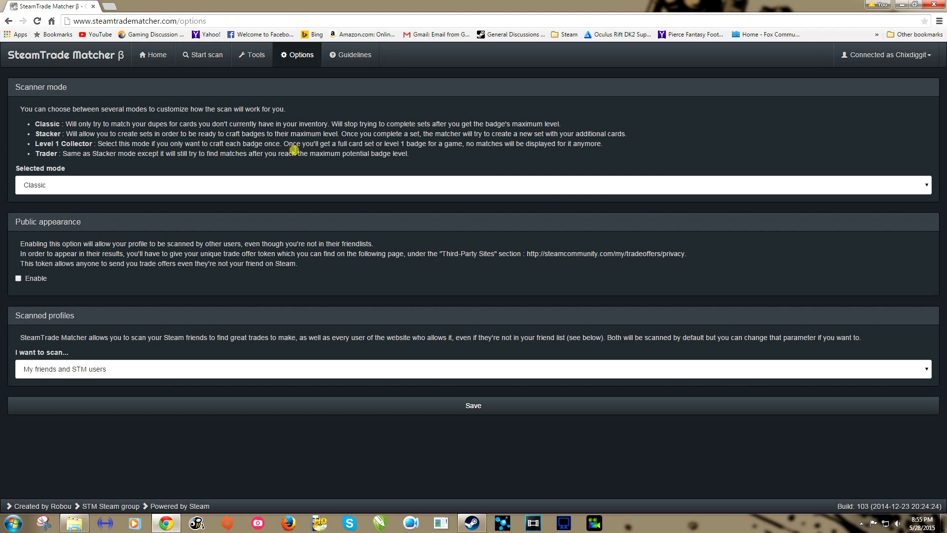
mouse_move(219, 146)
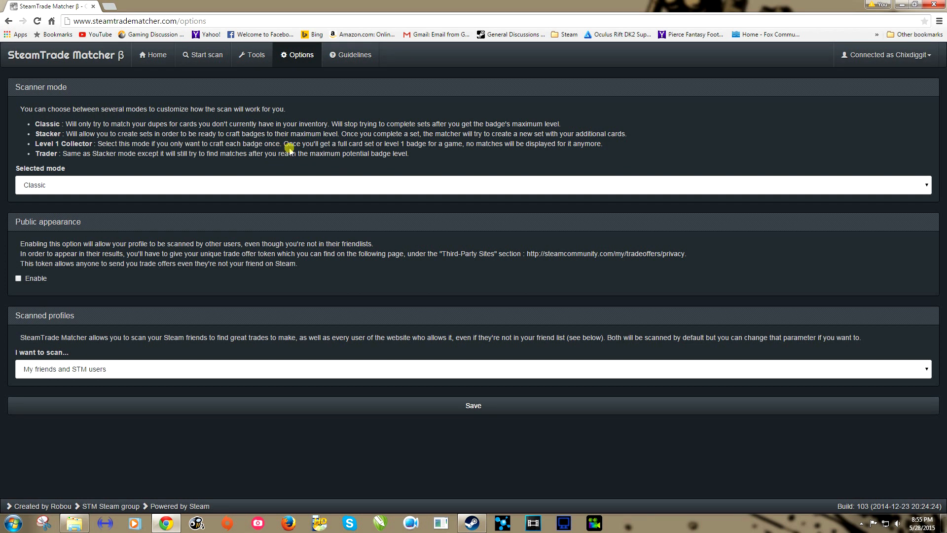
mouse_move(45, 134)
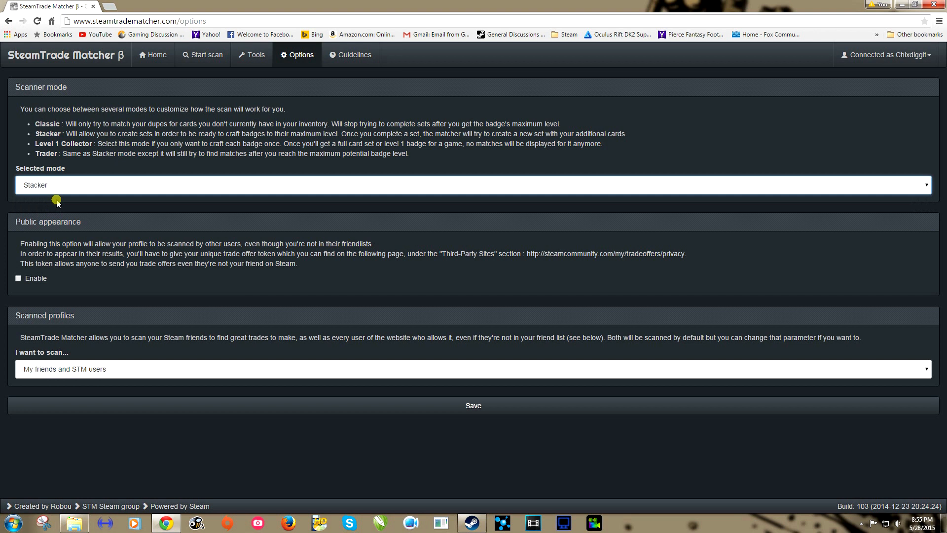
mouse_move(62, 279)
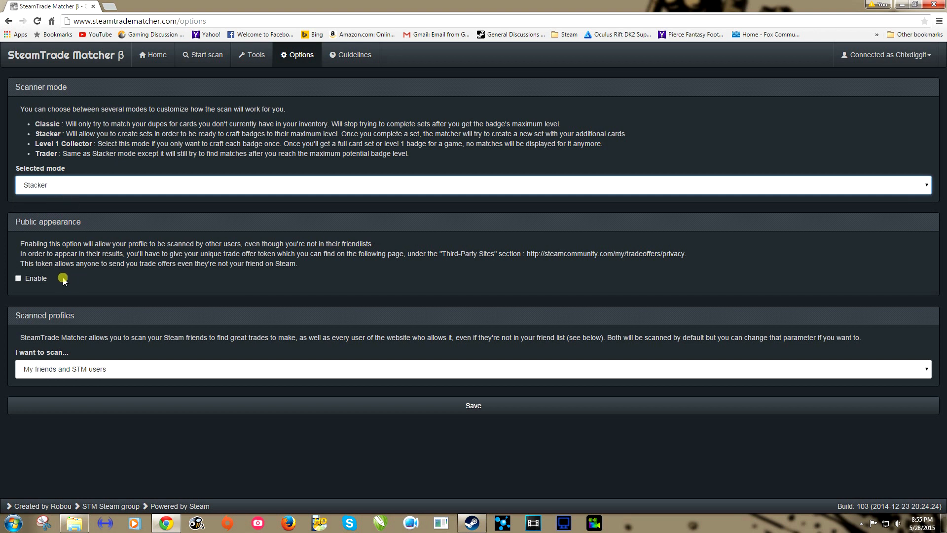
mouse_move(196, 251)
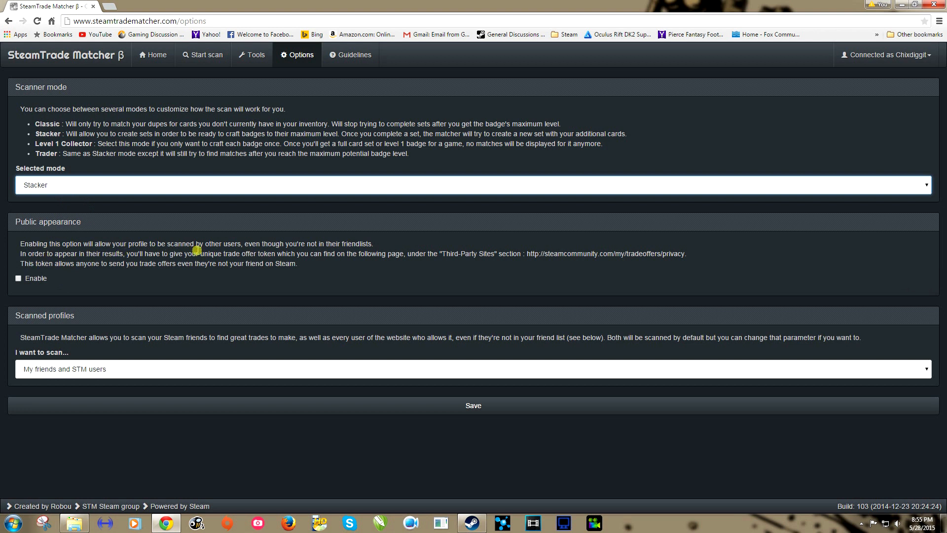
mouse_move(35, 271)
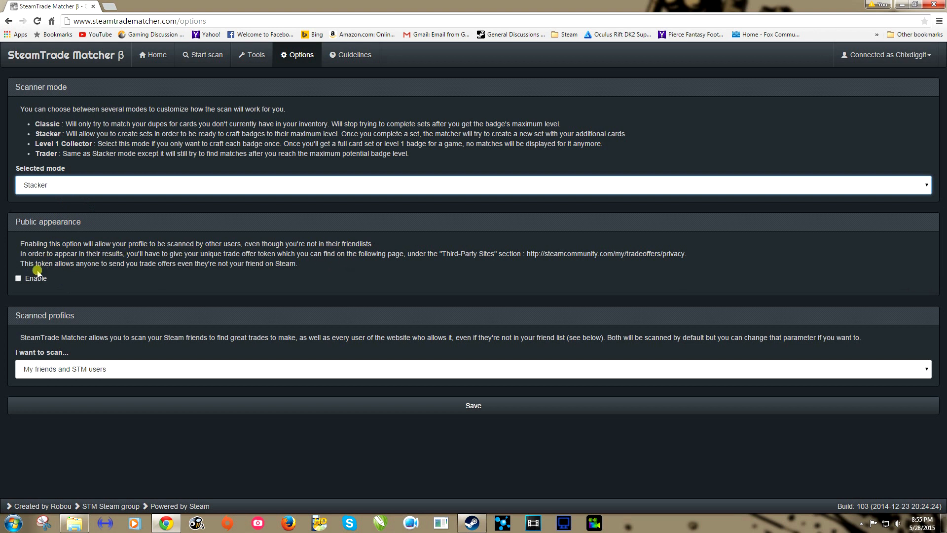
mouse_move(25, 369)
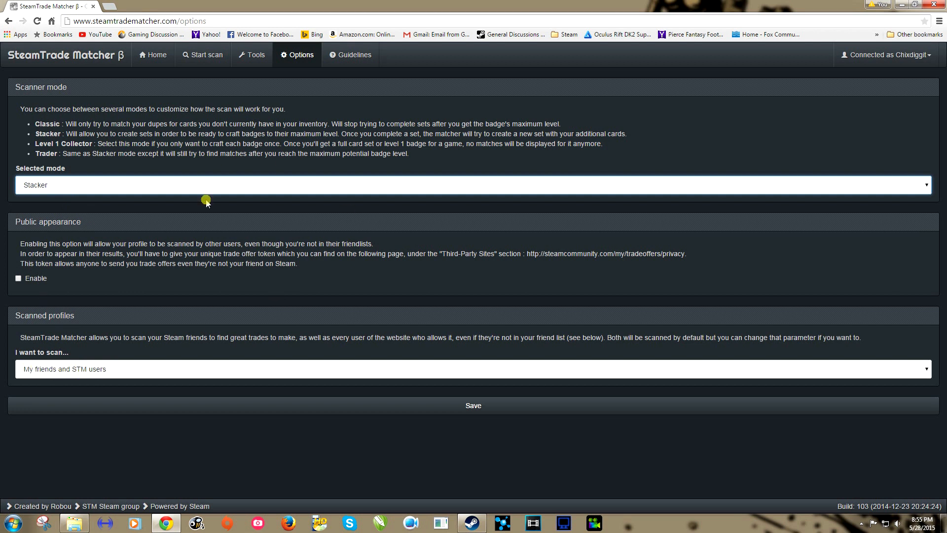
mouse_move(52, 263)
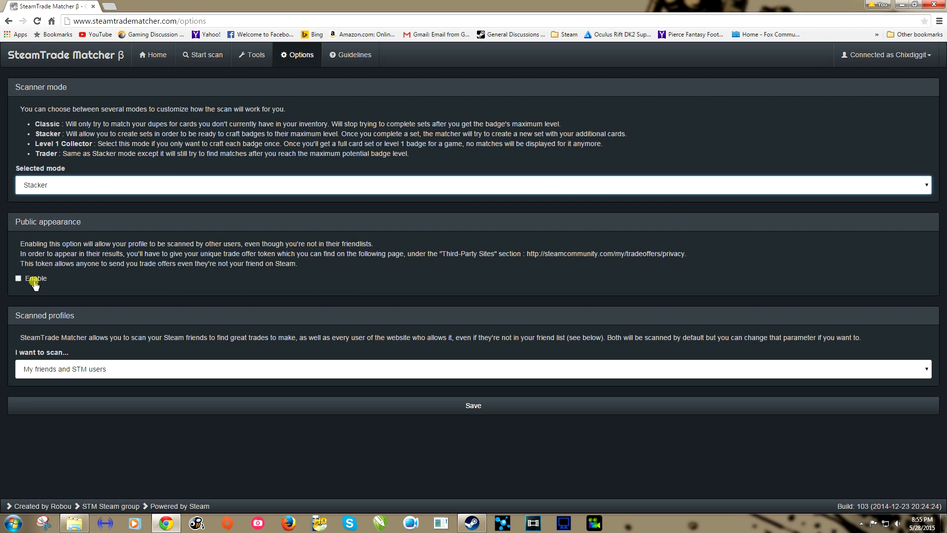
mouse_move(441, 421)
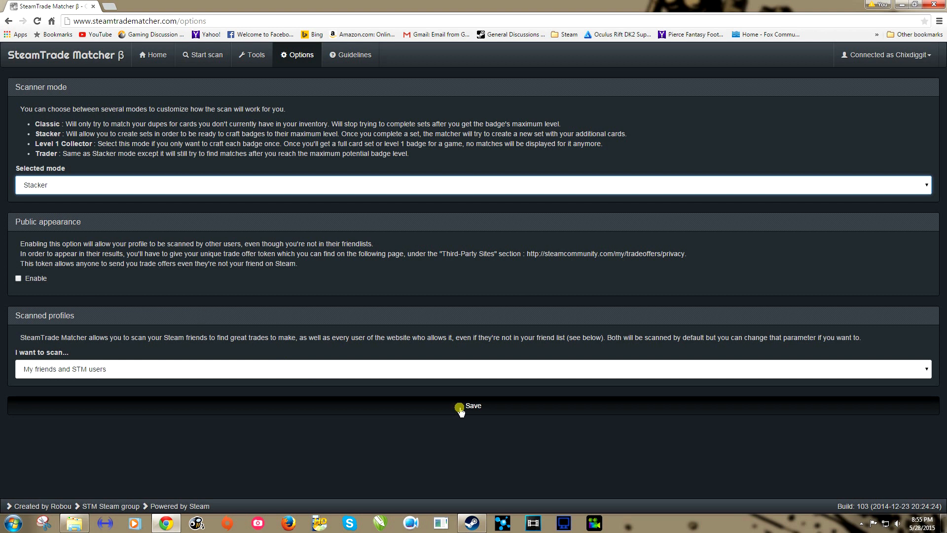
Save Stacker mode scanning friends and STM users, then start a scan
click(460, 406)
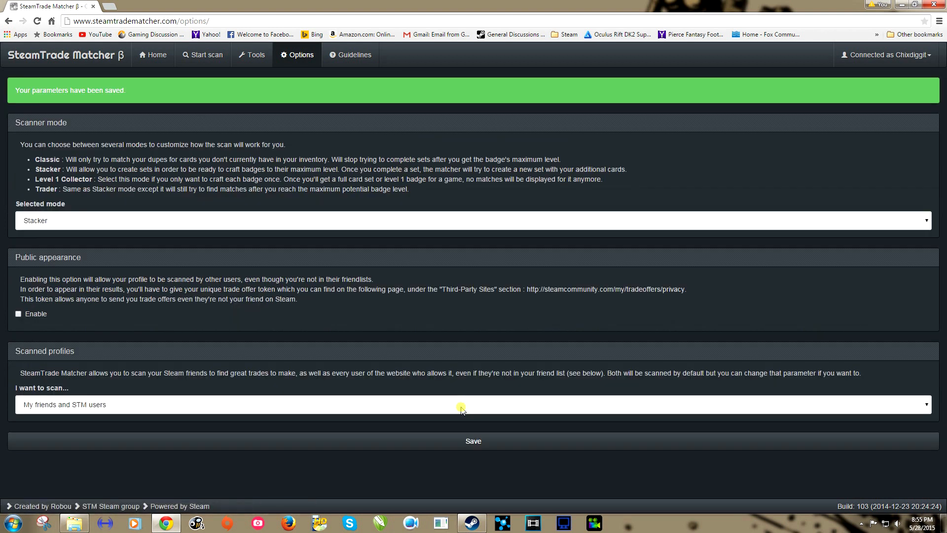
click(203, 54)
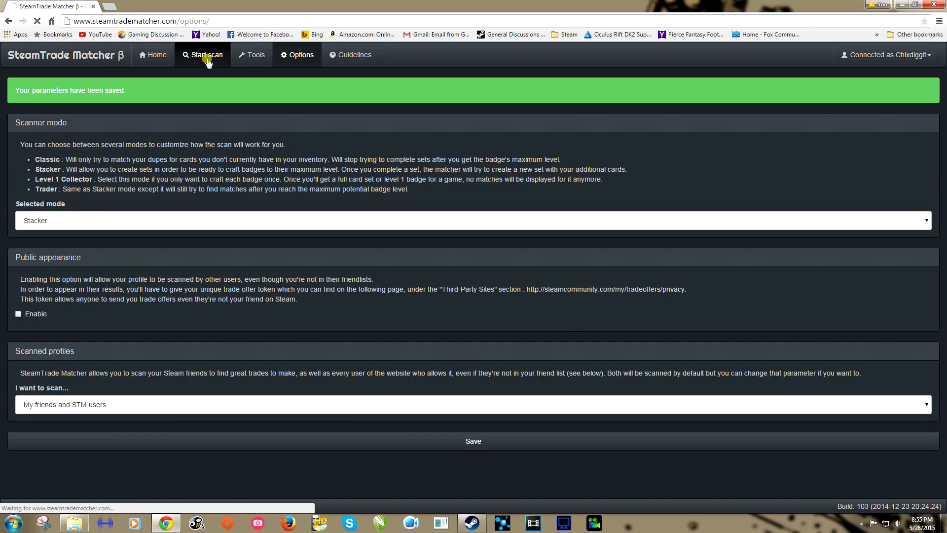
Run the match scan and scroll down to the first listed trade matches
click(202, 54)
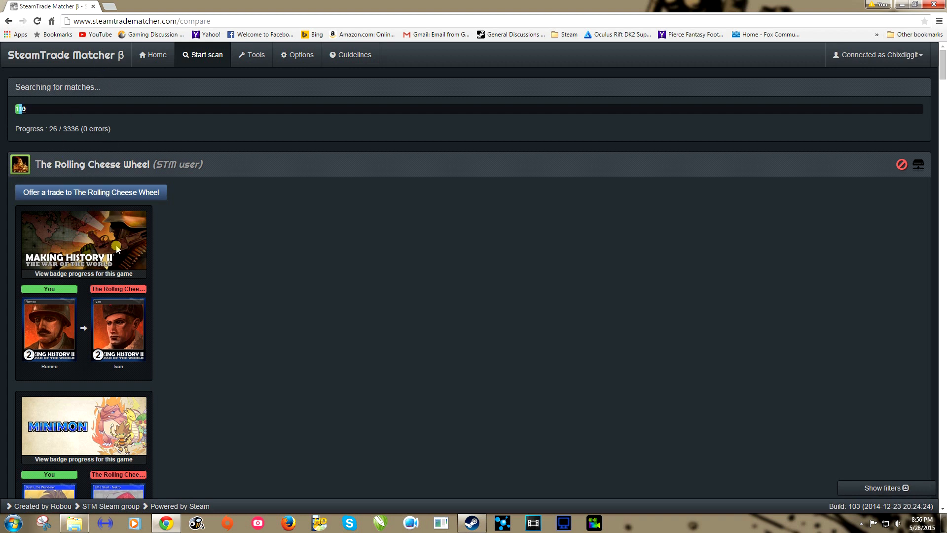
scroll(down, 3)
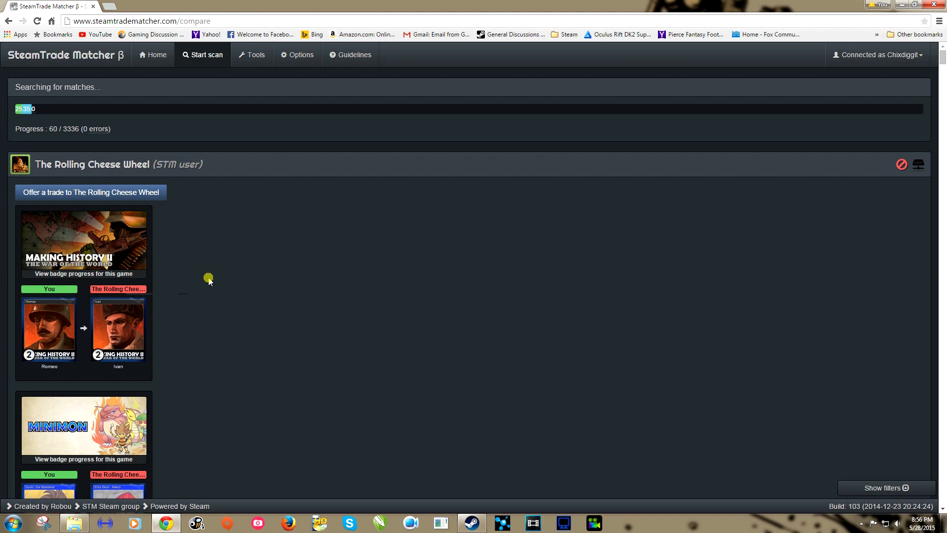
mouse_move(34, 208)
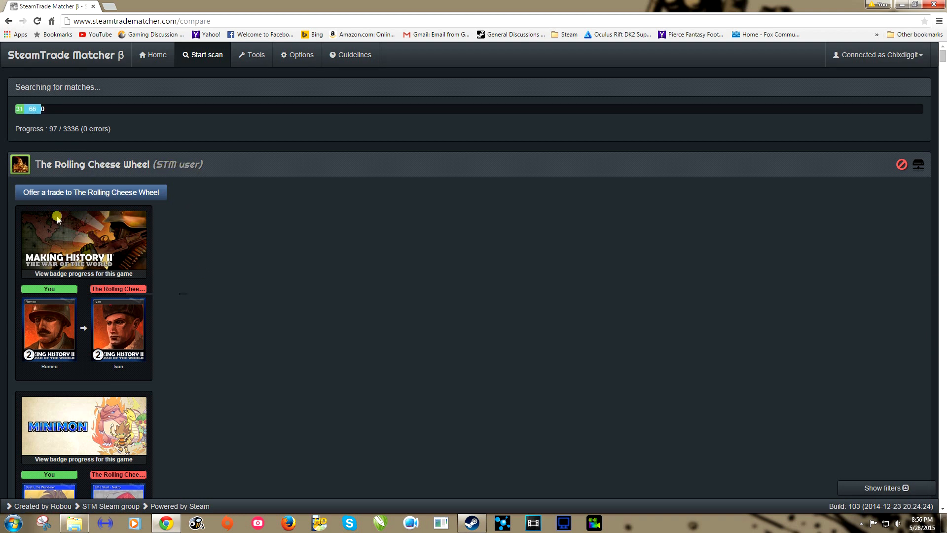
mouse_move(109, 362)
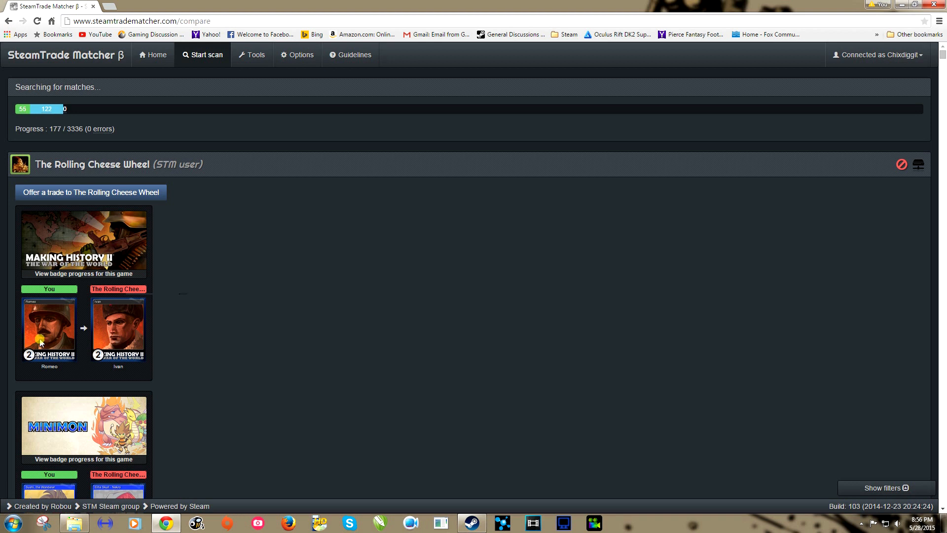
scroll(down, 3)
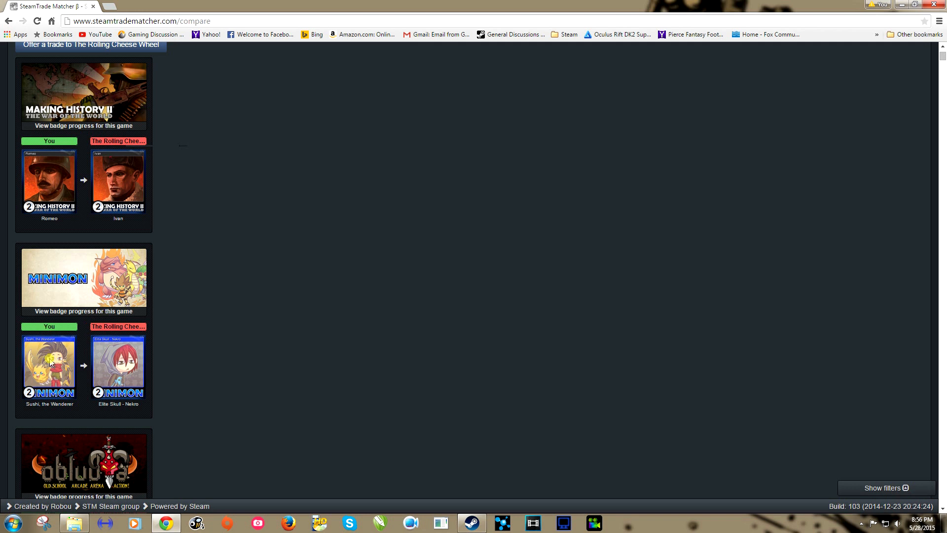
mouse_move(62, 378)
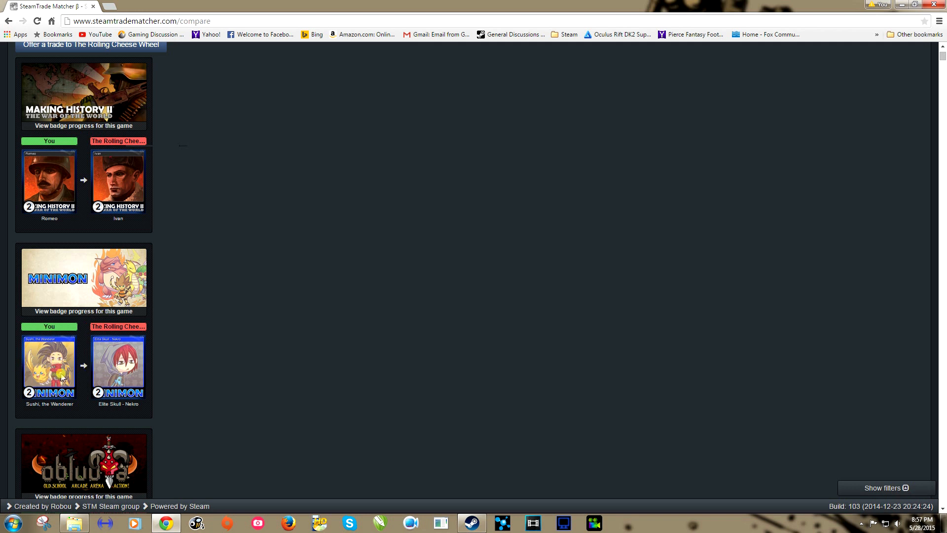
mouse_move(115, 376)
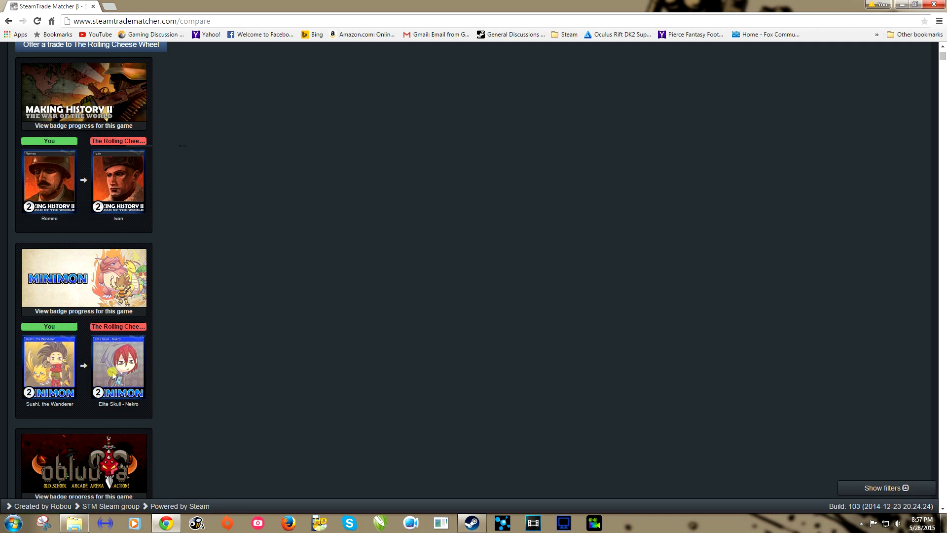
scroll(down, 3)
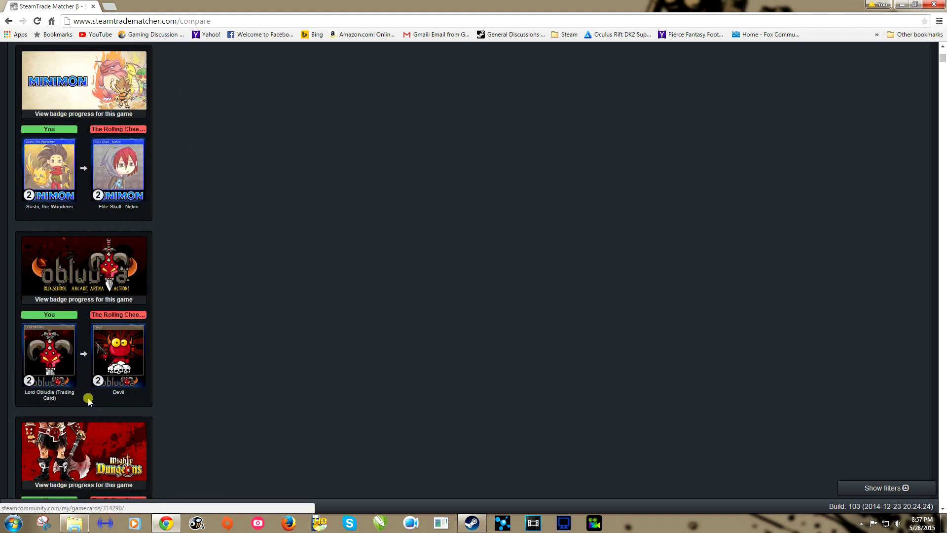
scroll(down, 3)
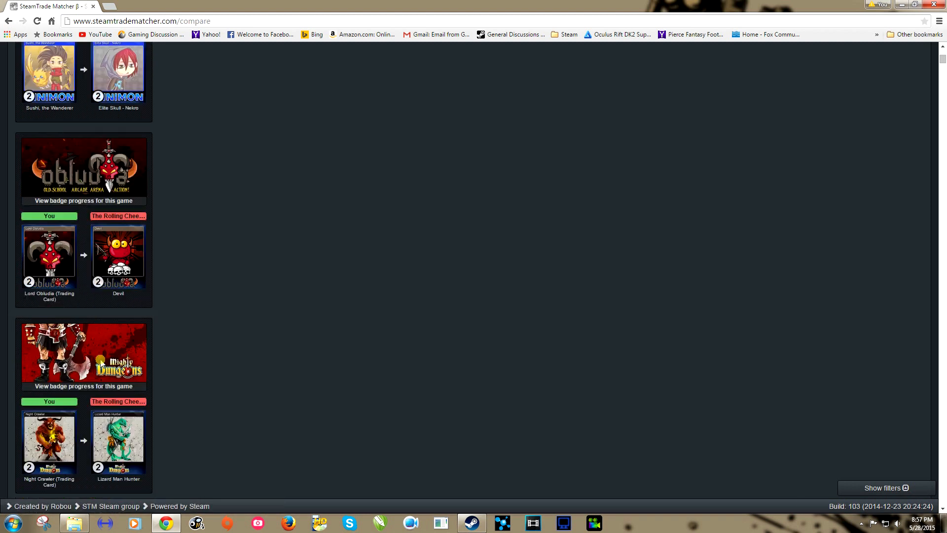
scroll(down, 3)
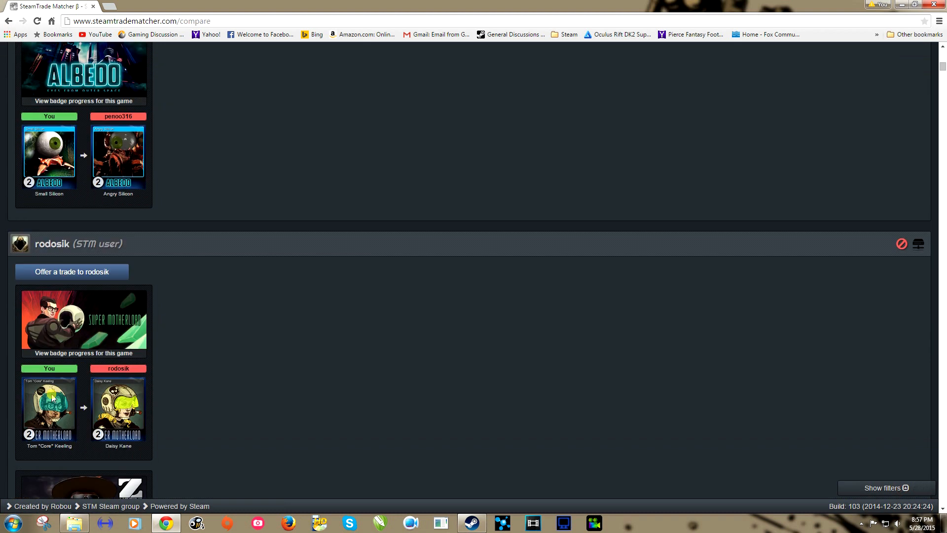
scroll(down, 3)
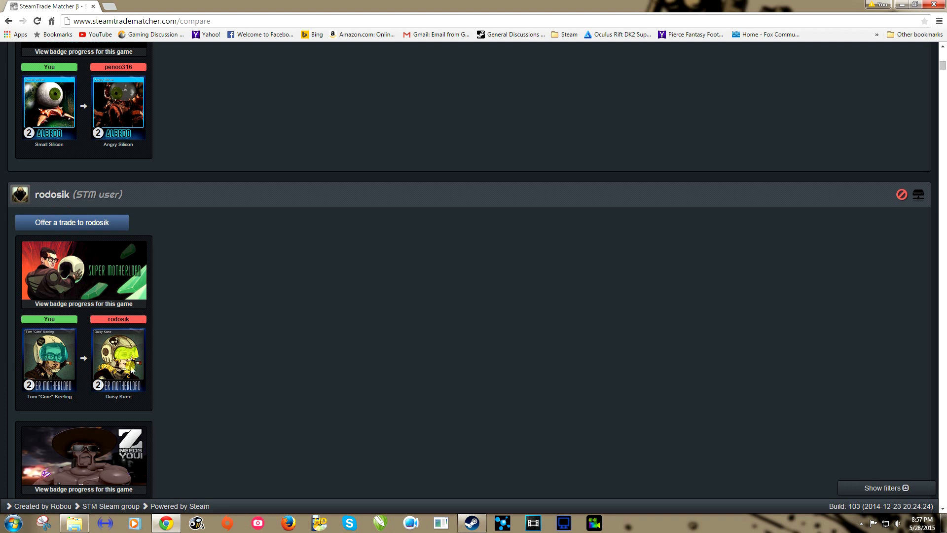
scroll(down, 3)
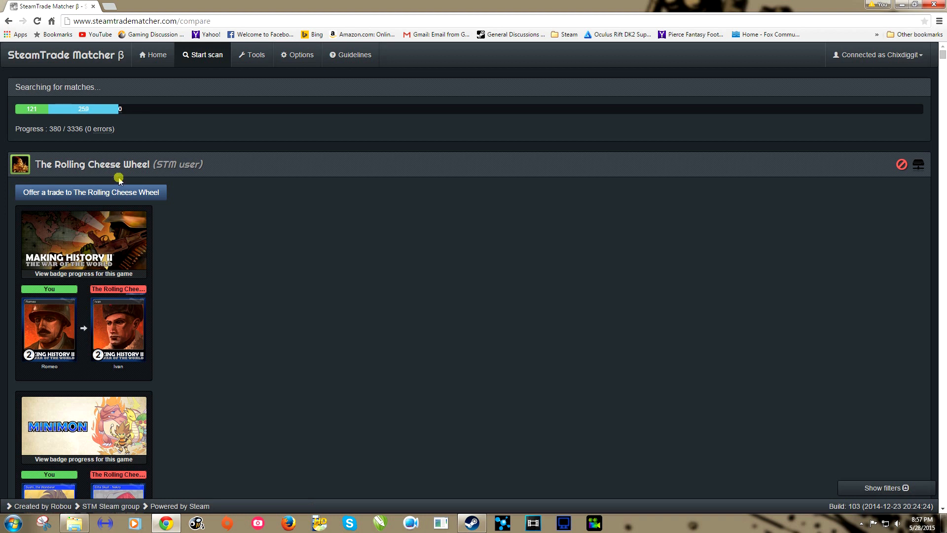
Open a trade offer to The Rolling Cheese Wheel from the match list
scroll(down, 3)
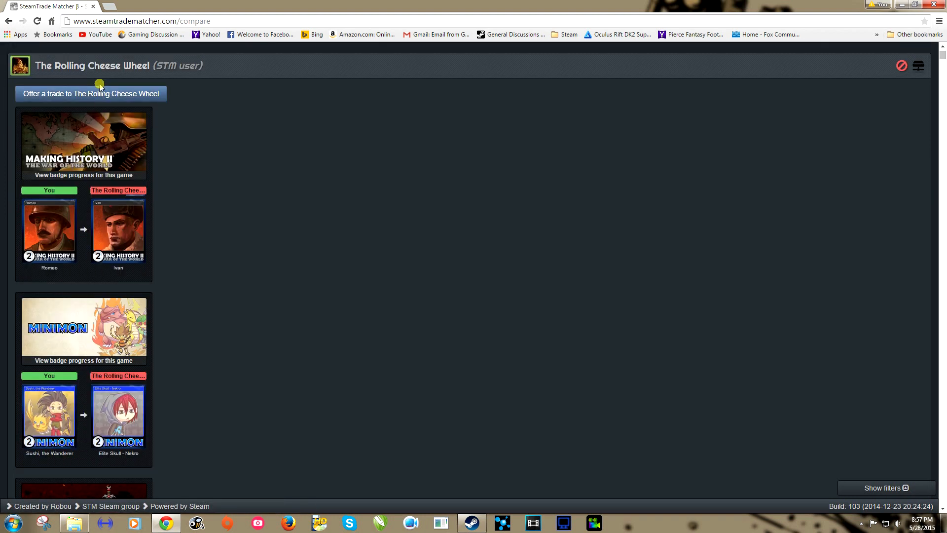
click(90, 93)
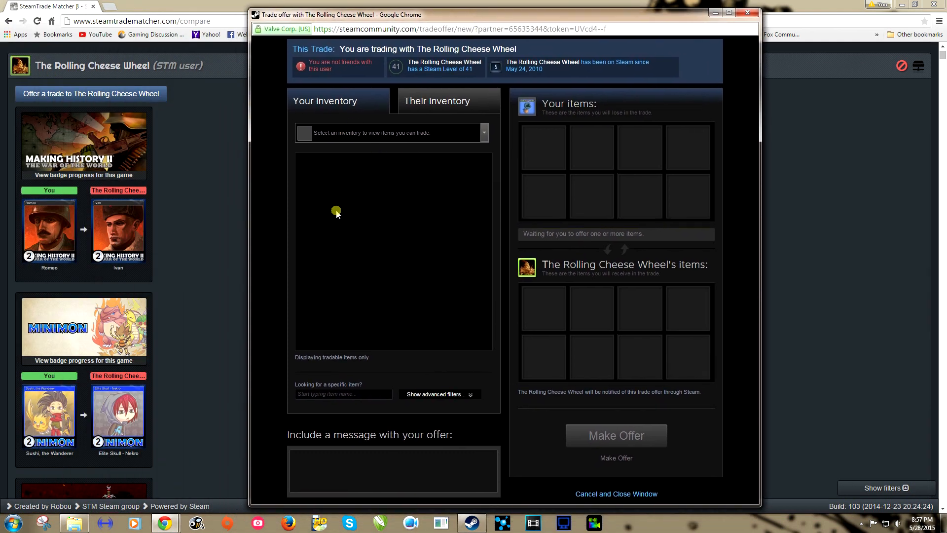
mouse_move(332, 138)
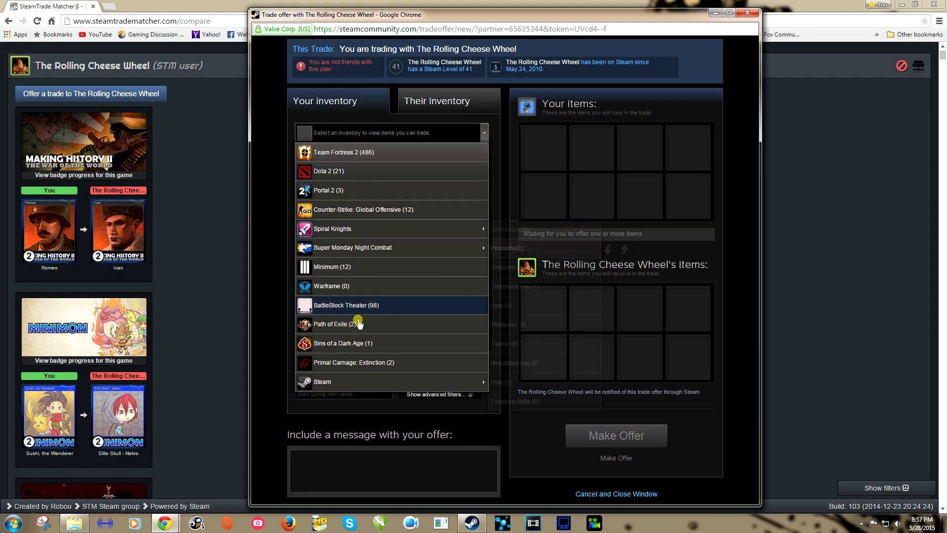
Show your Steam inventory and search it for 'ro' to find Romeo and Sushi
click(322, 381)
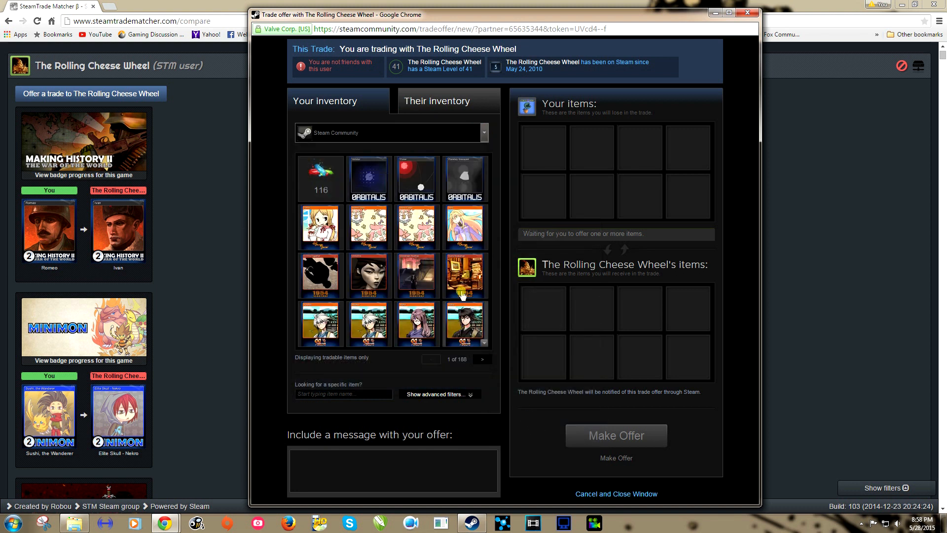
click(344, 394)
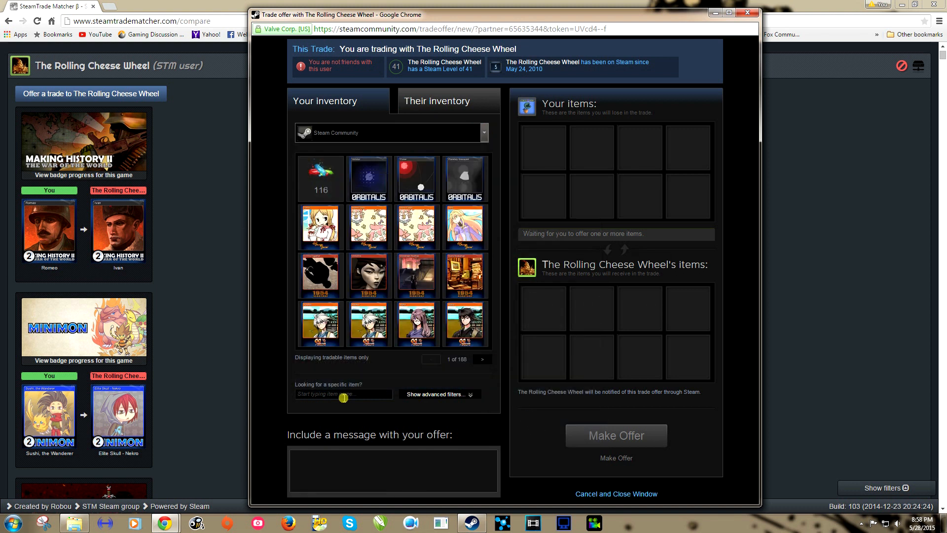
text(ro)
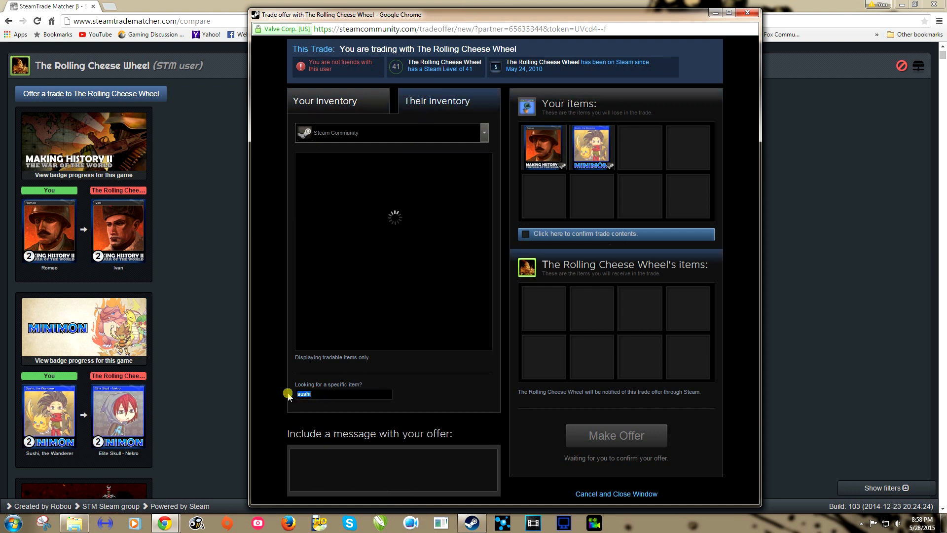
Search their inventory for 'ivan' and 'eli' to request Ivan and Elite Skull - Nekro
text(ivan)
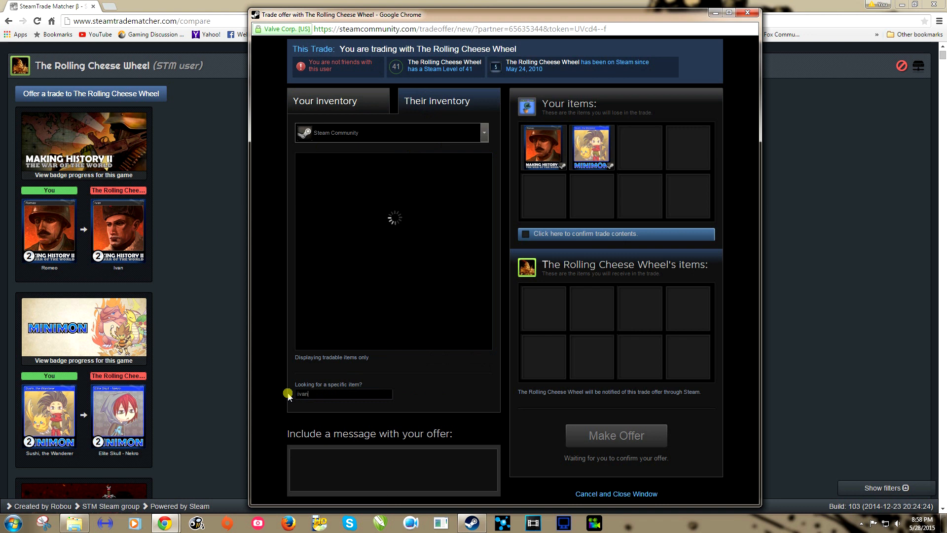
mouse_move(111, 268)
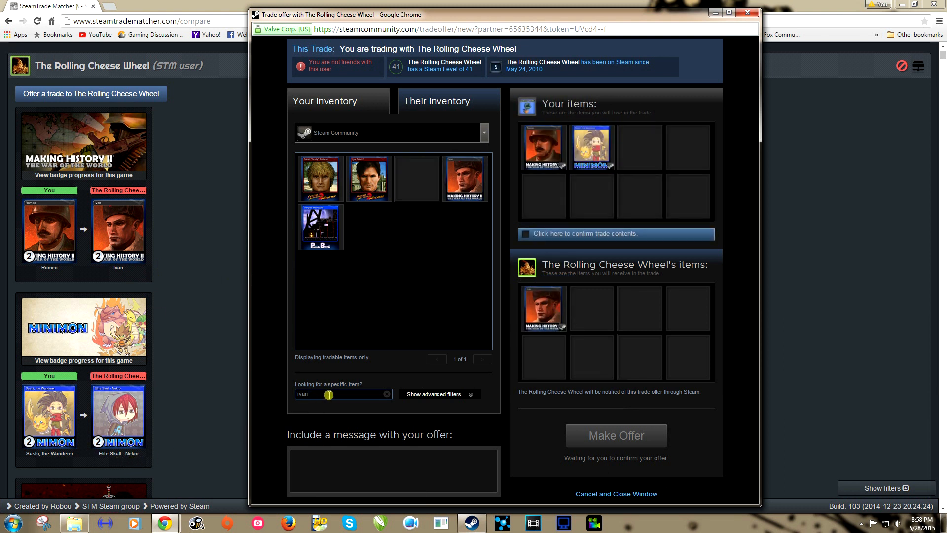
text(elite sku)
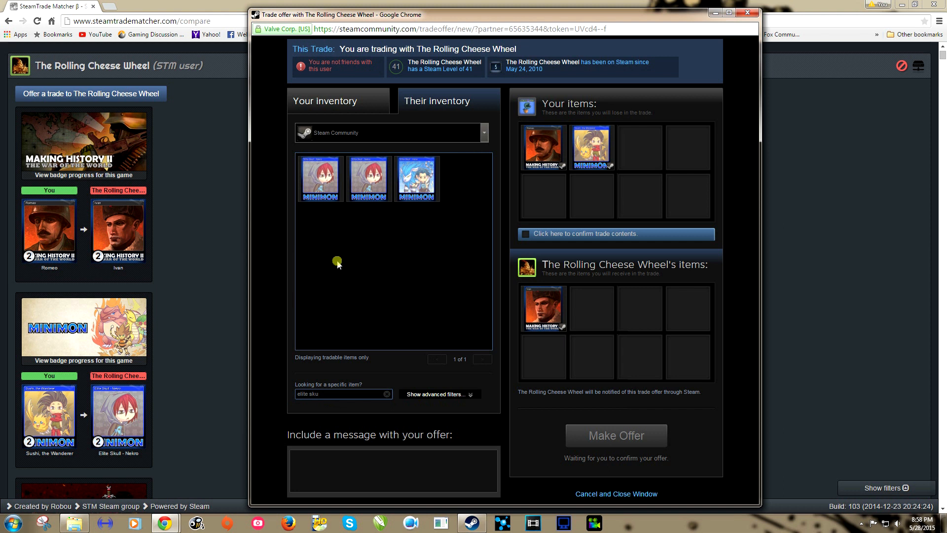
mouse_move(370, 184)
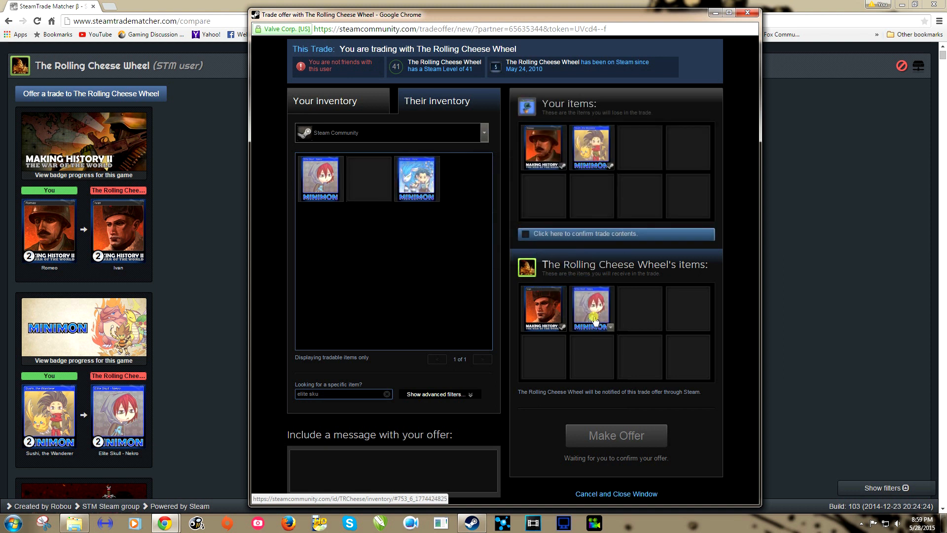
mouse_move(561, 328)
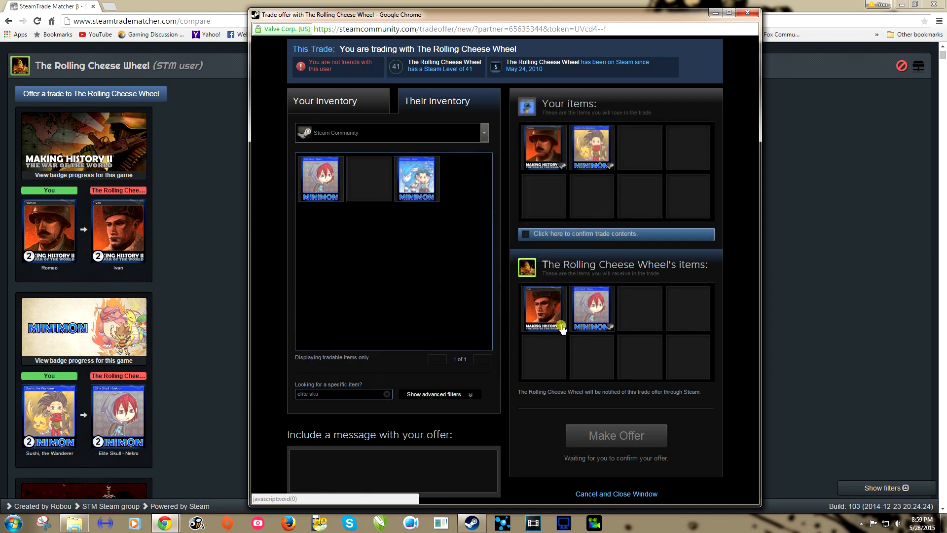
mouse_move(556, 332)
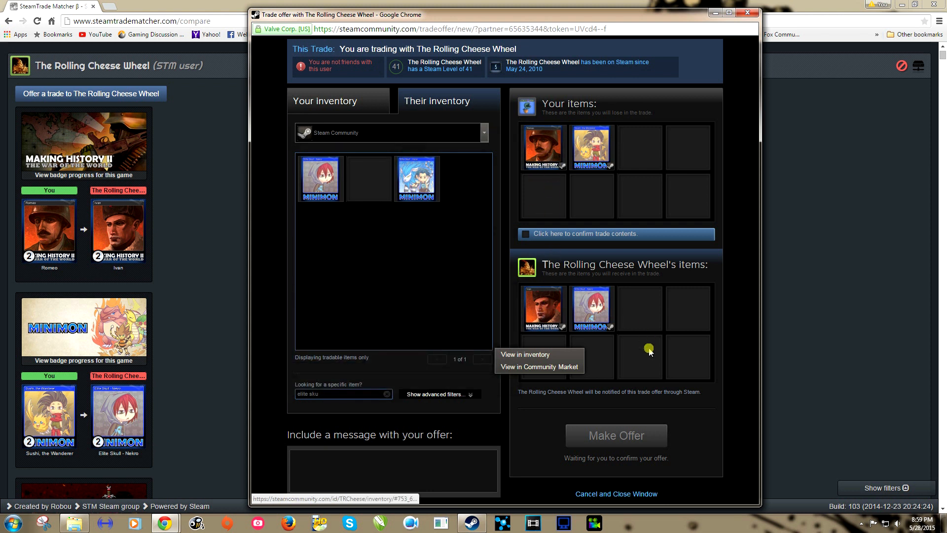
mouse_move(544, 370)
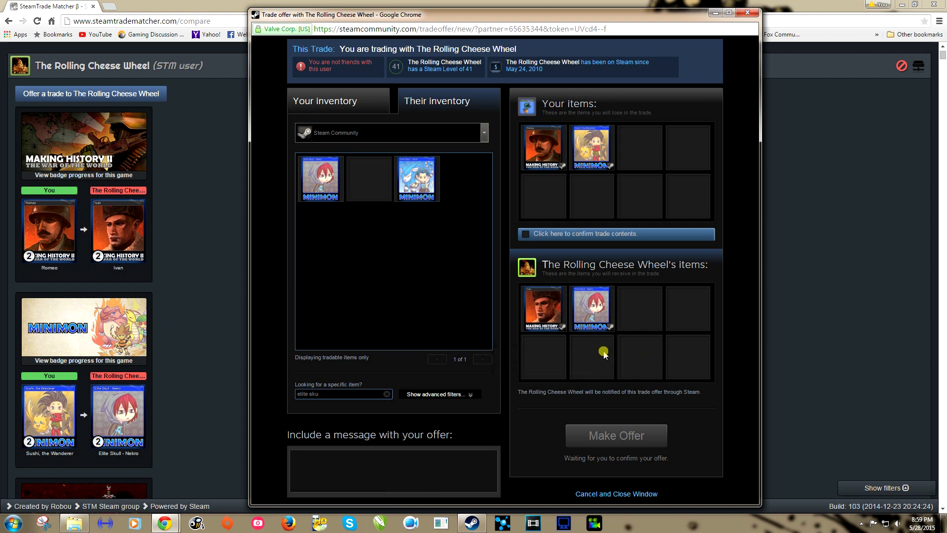
Send the Romeo and Sushi offer and acknowledge the email confirmation notice
click(526, 234)
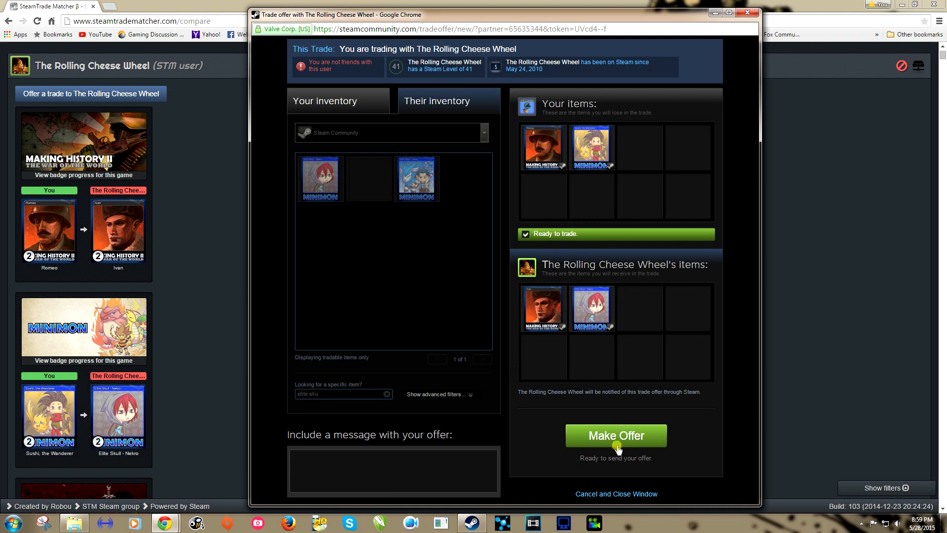
click(616, 436)
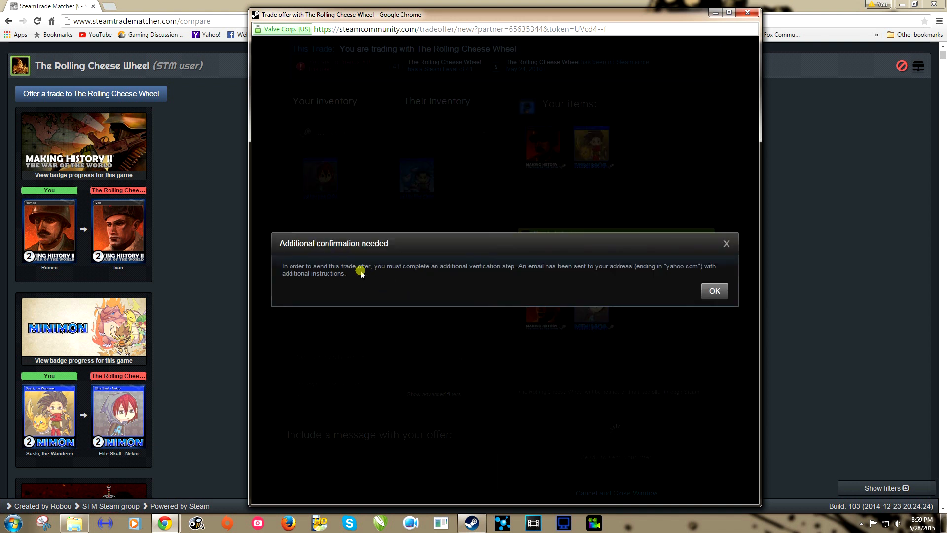
mouse_move(654, 284)
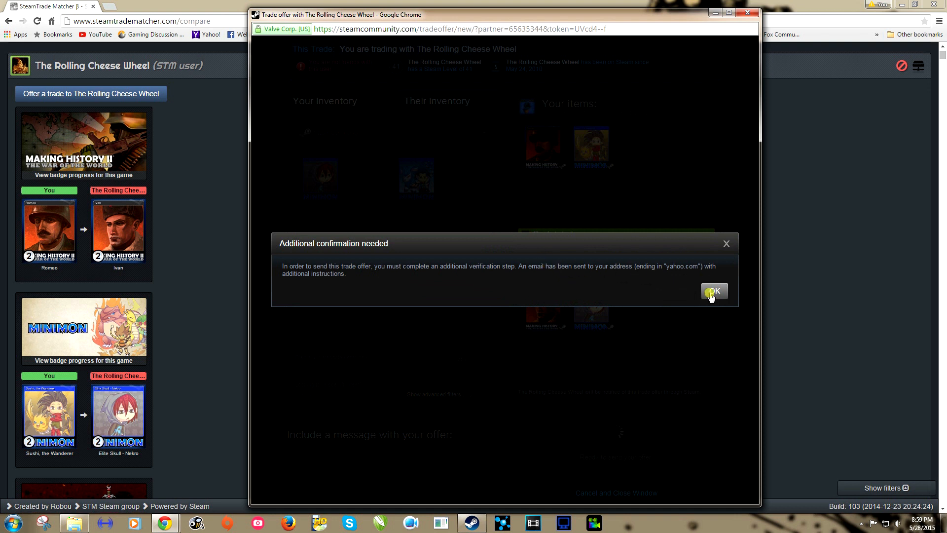
click(715, 291)
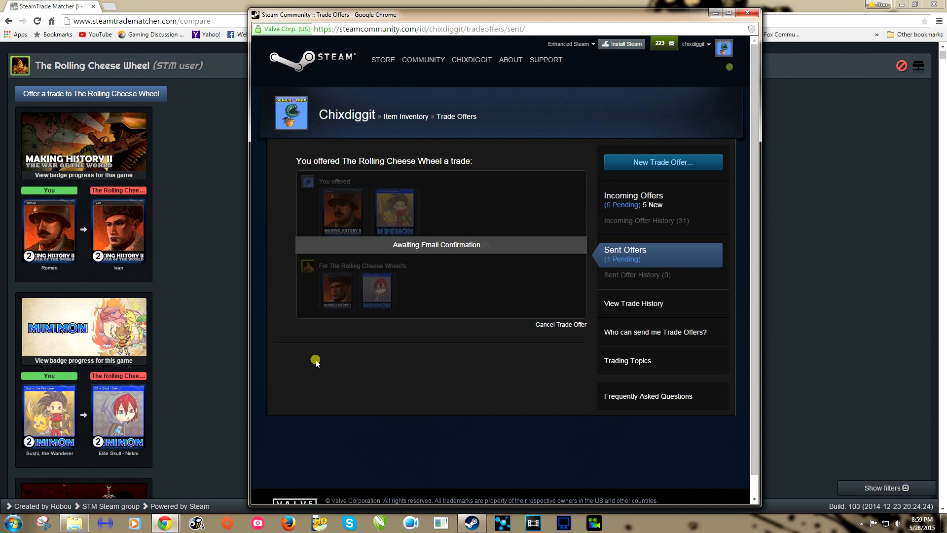
mouse_move(311, 350)
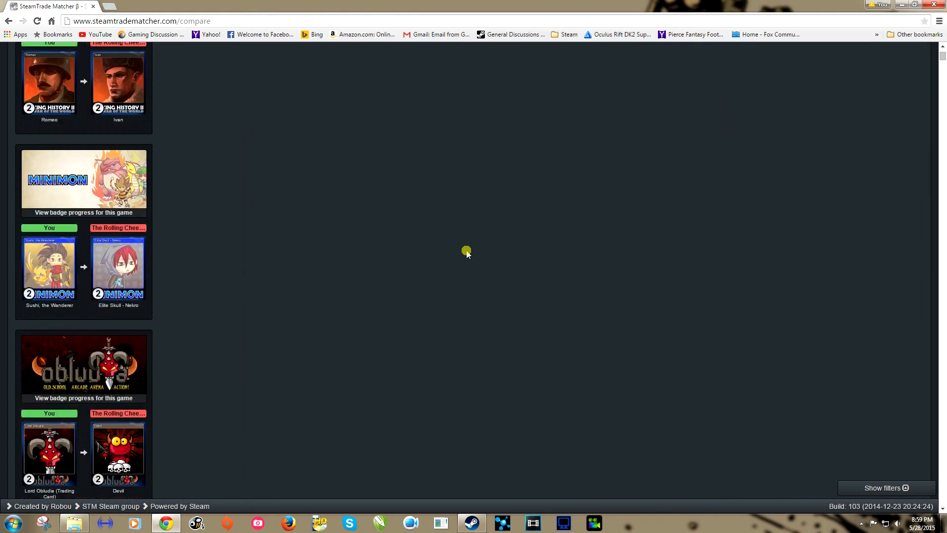
Scroll down to the Vlad match offering Grimm's Mansion for Lapin Lab
scroll(down, 3)
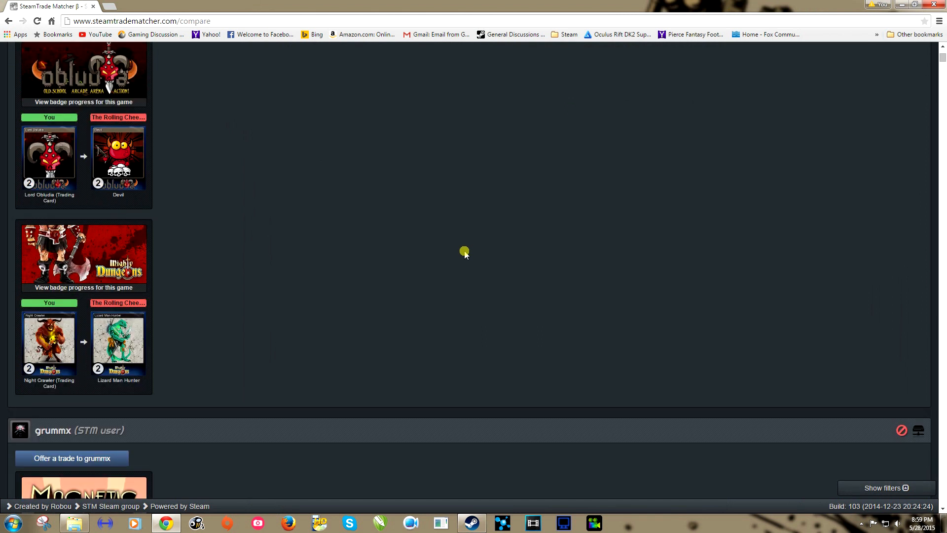
scroll(down, 3)
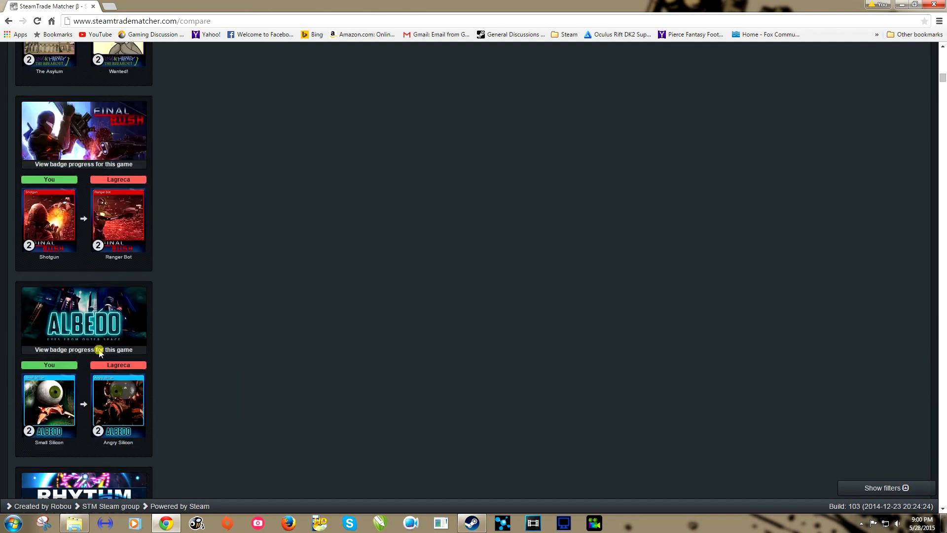
scroll(down, 3)
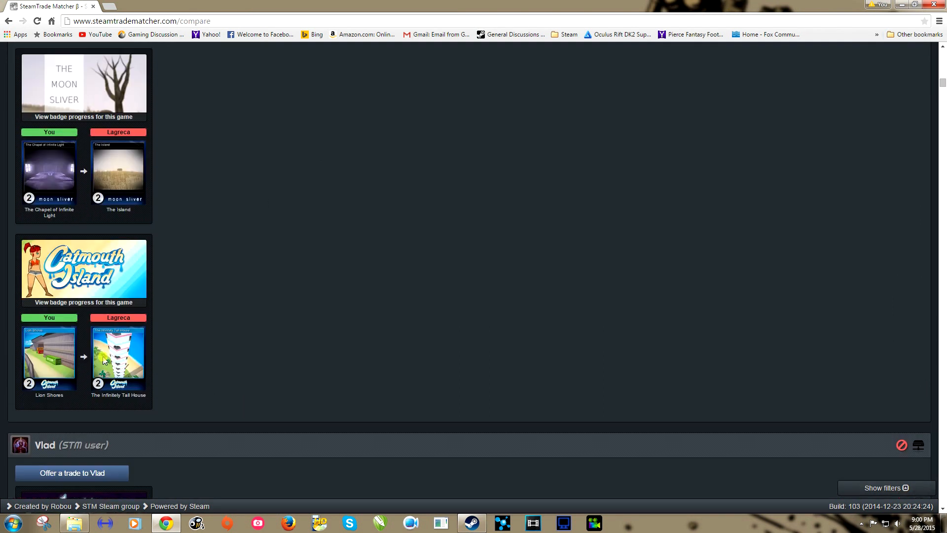
scroll(down, 3)
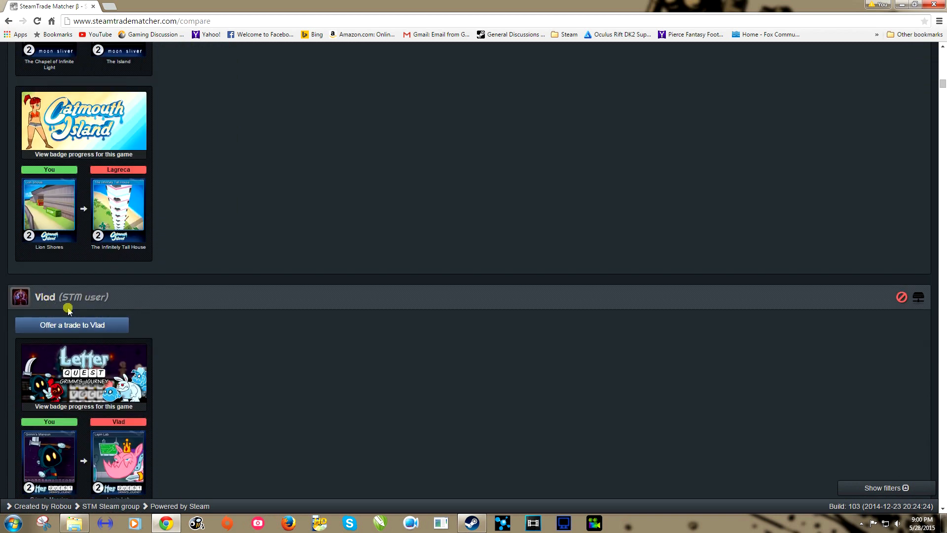
scroll(down, 3)
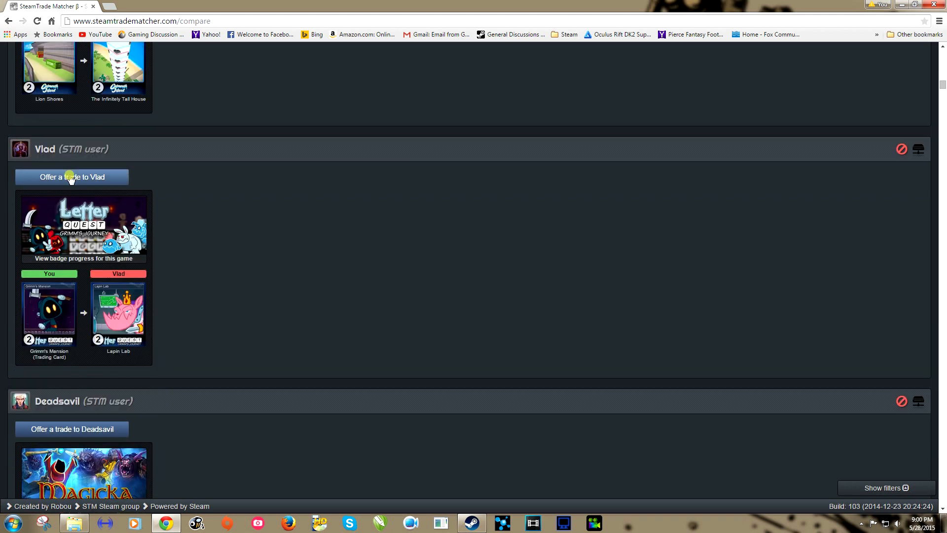
Start a trade with Vlad, add Grimm's Mansion, and search their inventory for 'lapin'
click(71, 177)
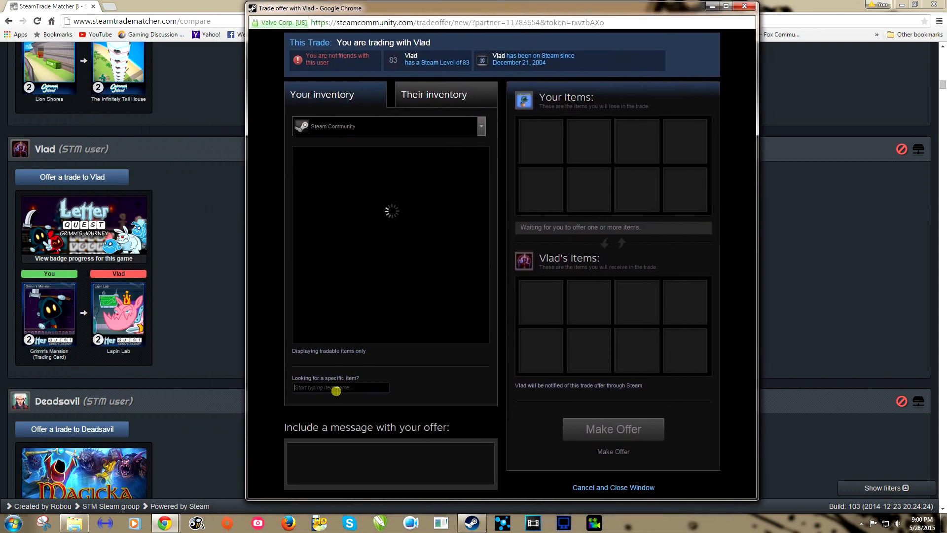
text(gri)
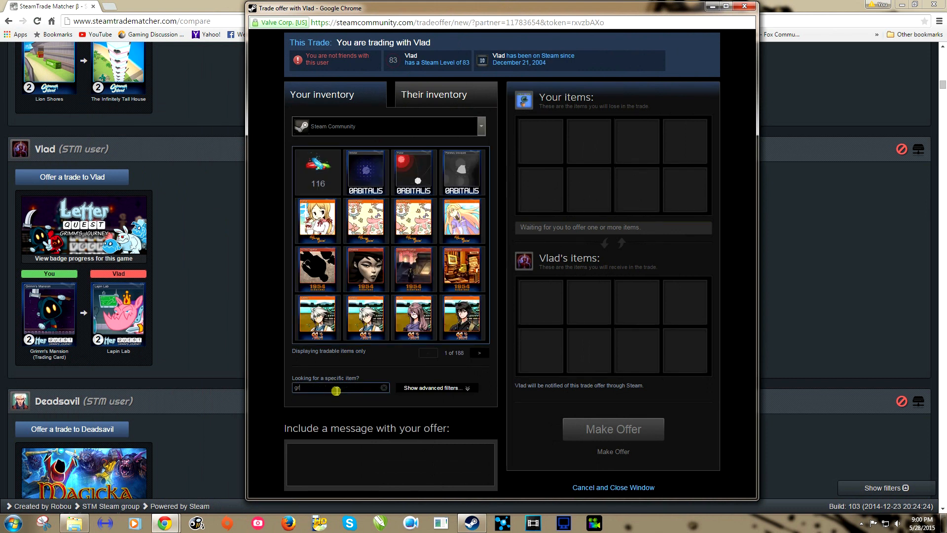
text(rimm)
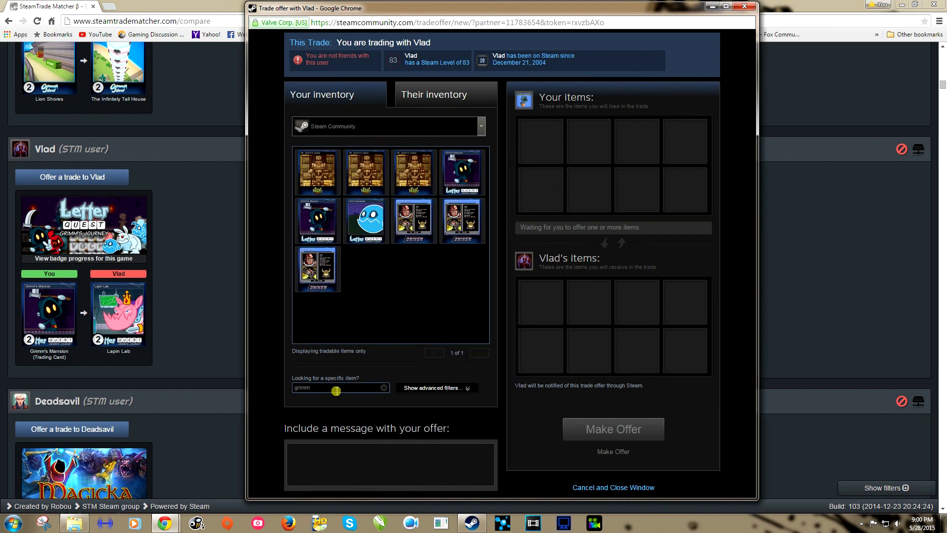
mouse_move(286, 244)
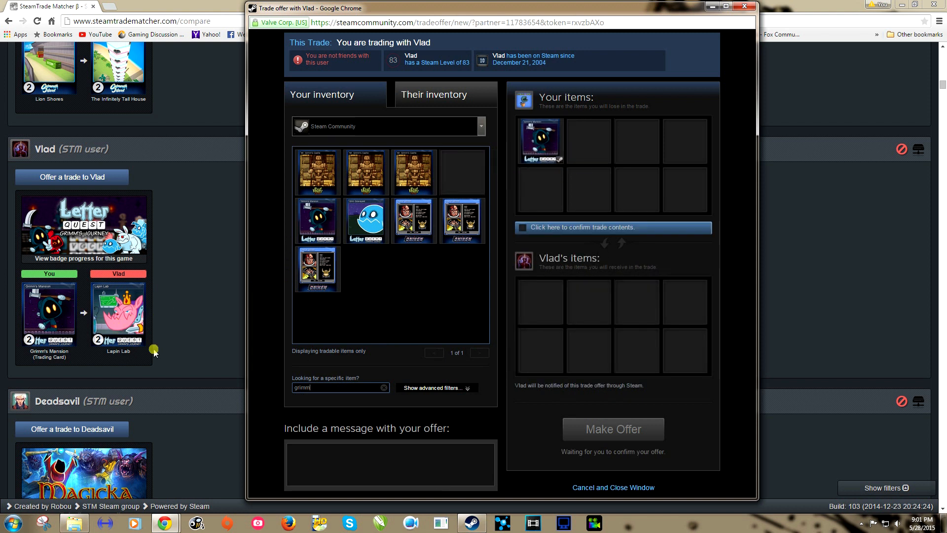
click(434, 94)
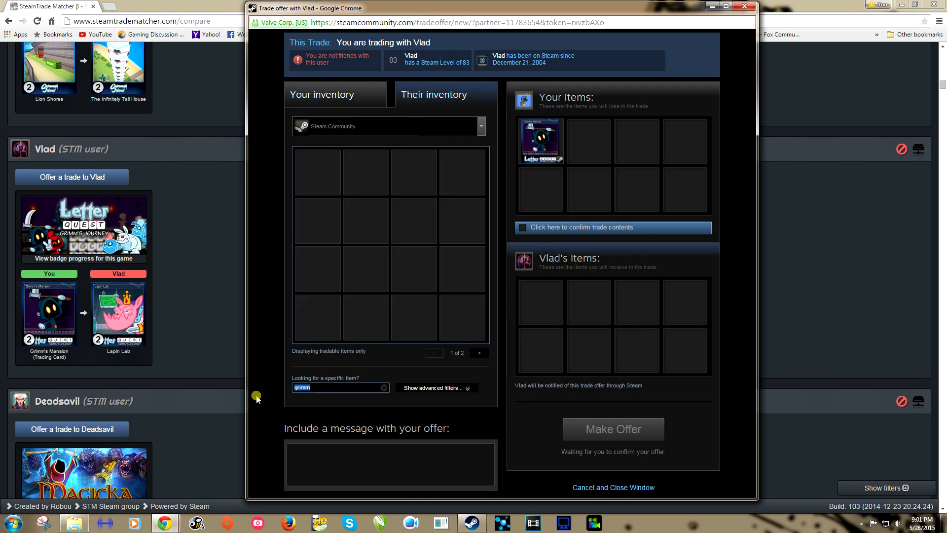
text(lapin)
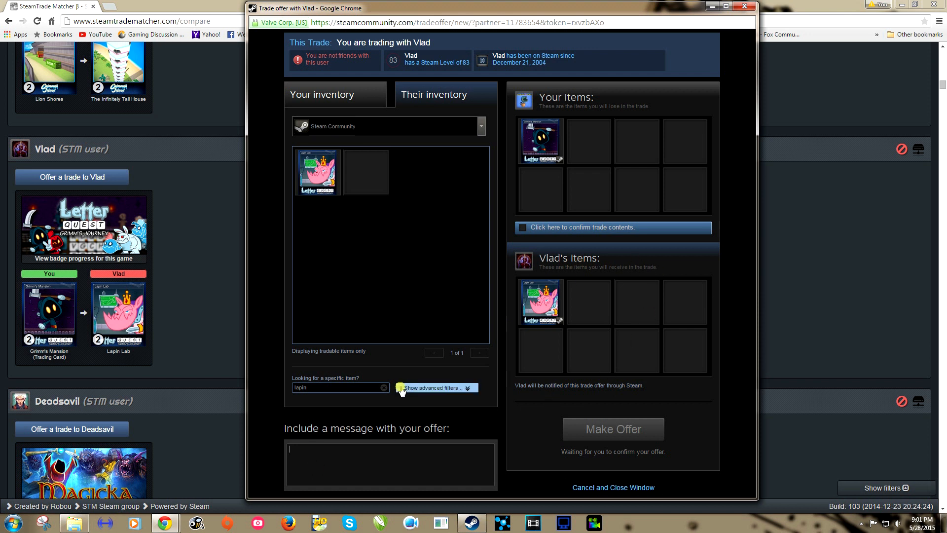
Add the message 'Trade from Steamtrader.com' to the trade offer to Vlad
text(S)
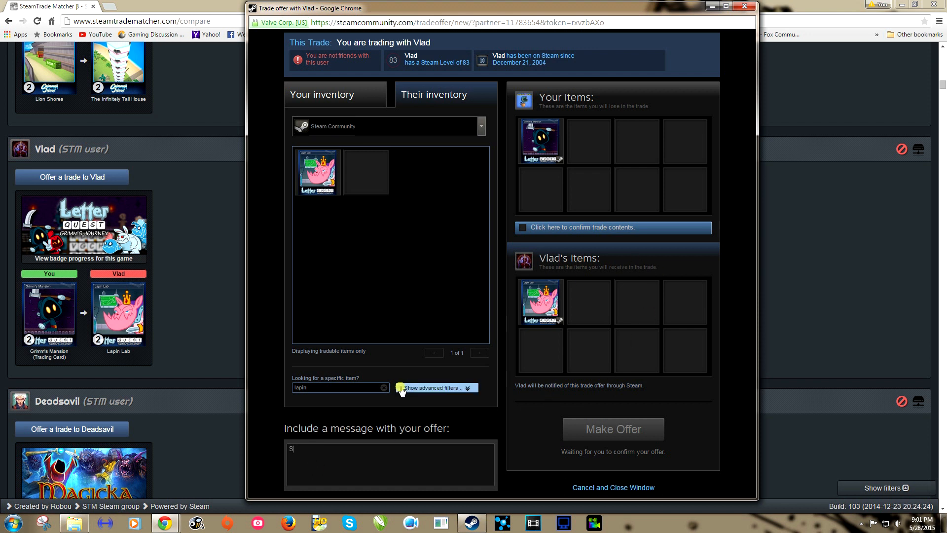
text(team)
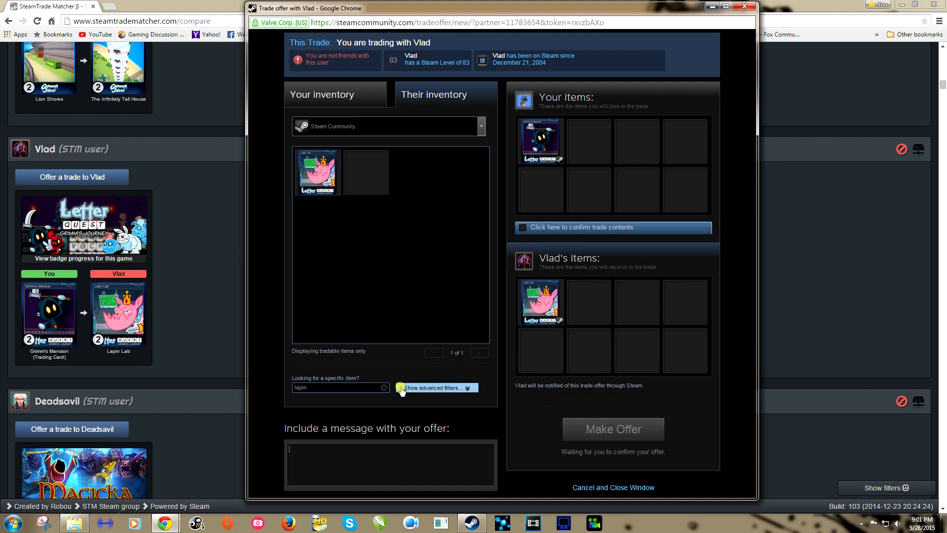
text(Trade frome)
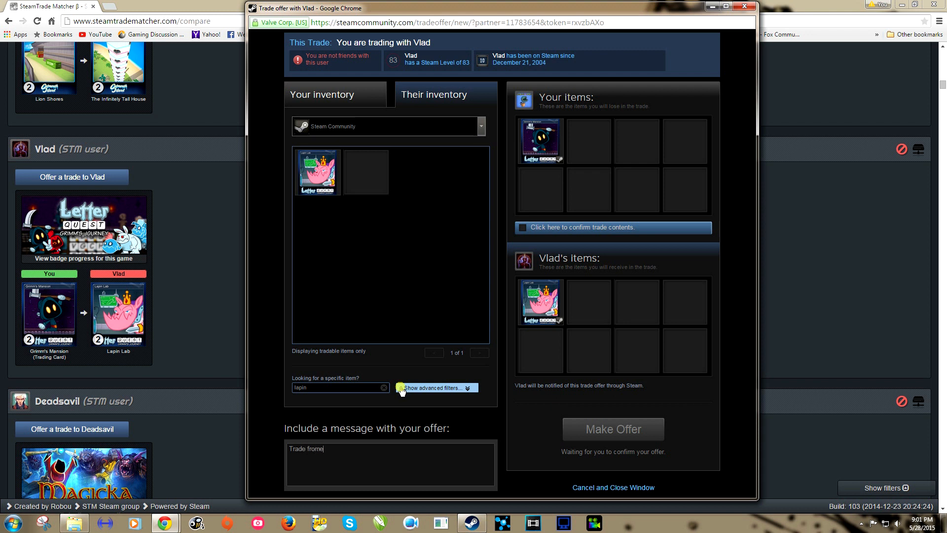
text(Stea)
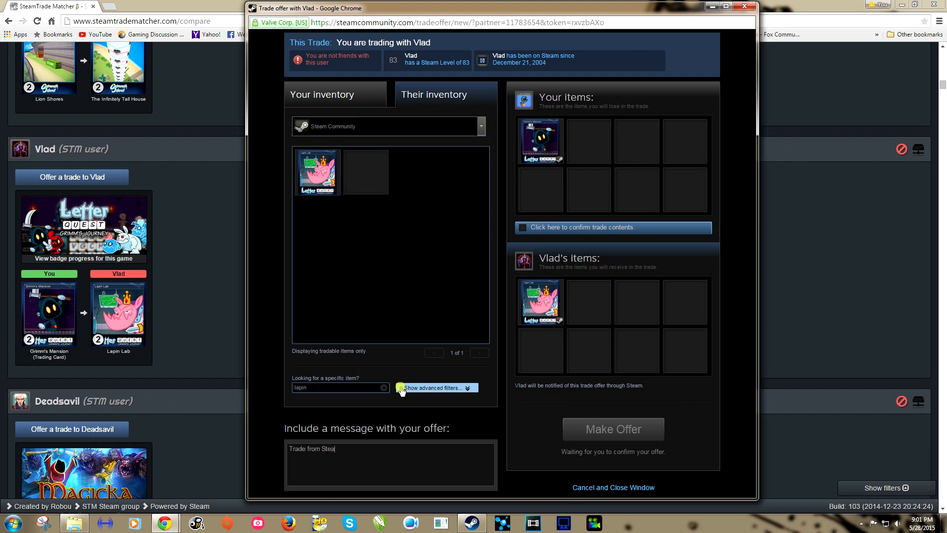
text(mtrader.com)
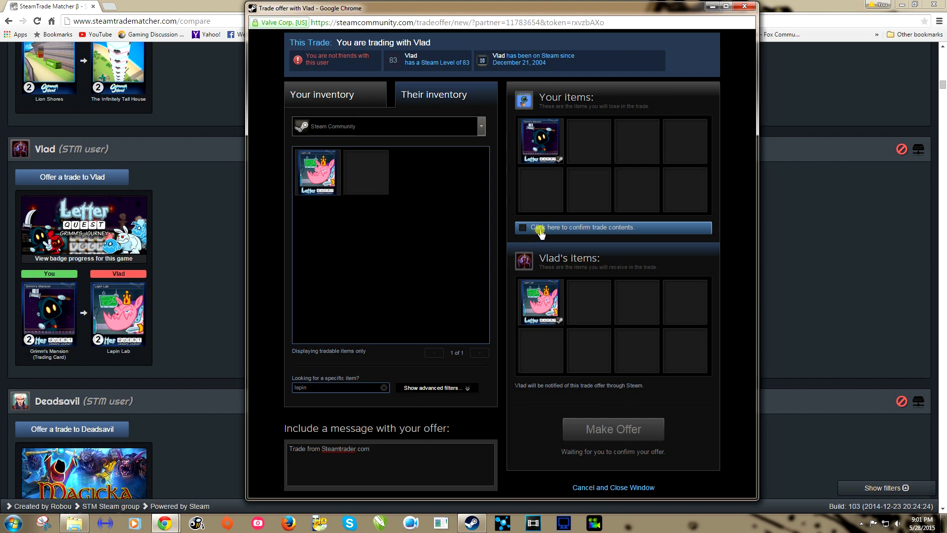
Confirm the trade contents, make the offer to Vlad, and dismiss the email confirmation notice
click(523, 227)
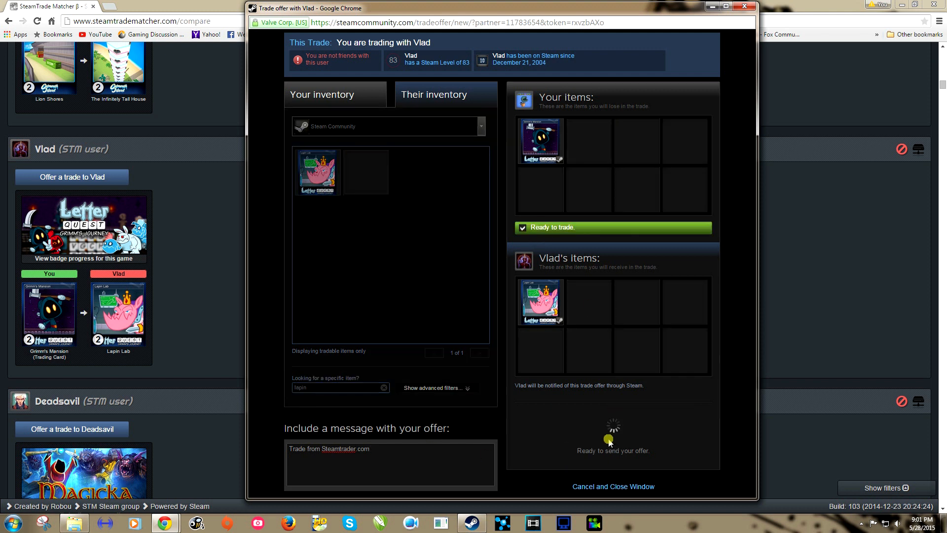
click(614, 430)
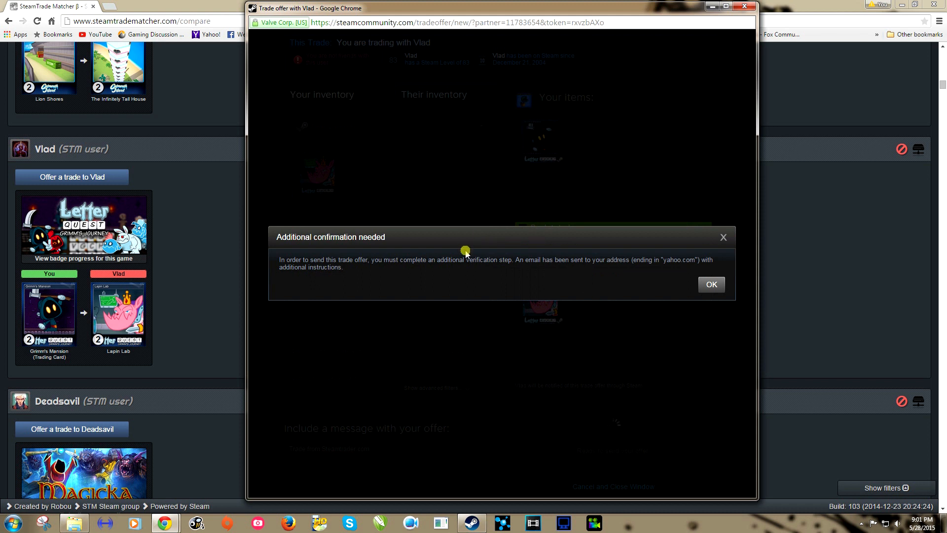
click(711, 284)
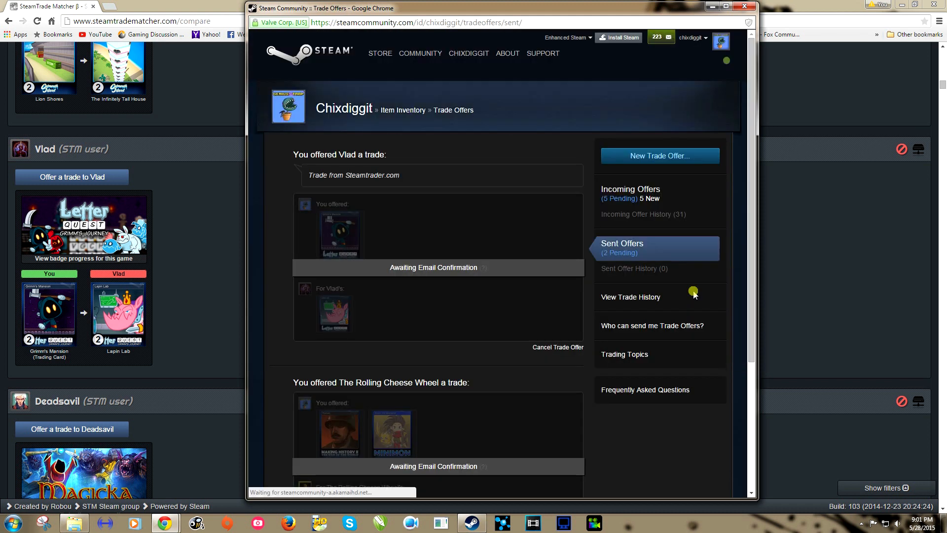
scroll(down, 3)
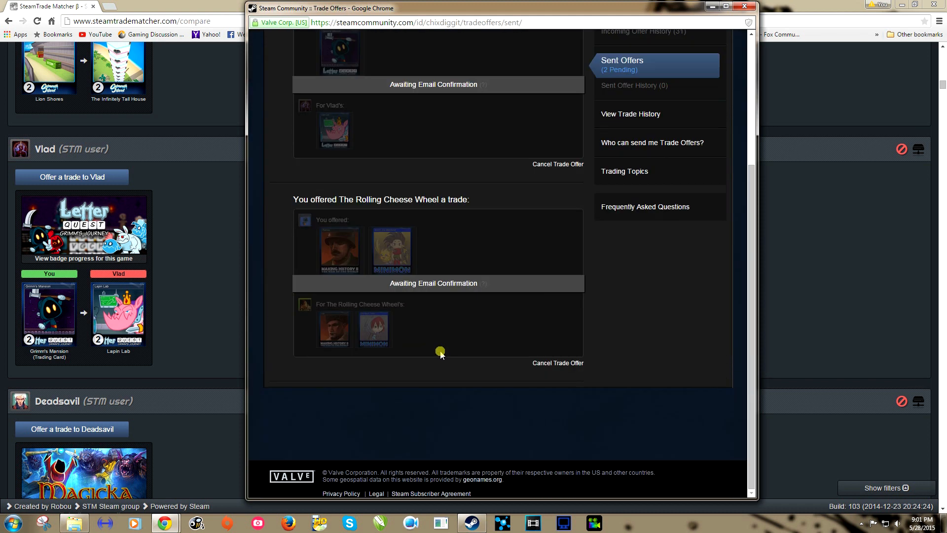